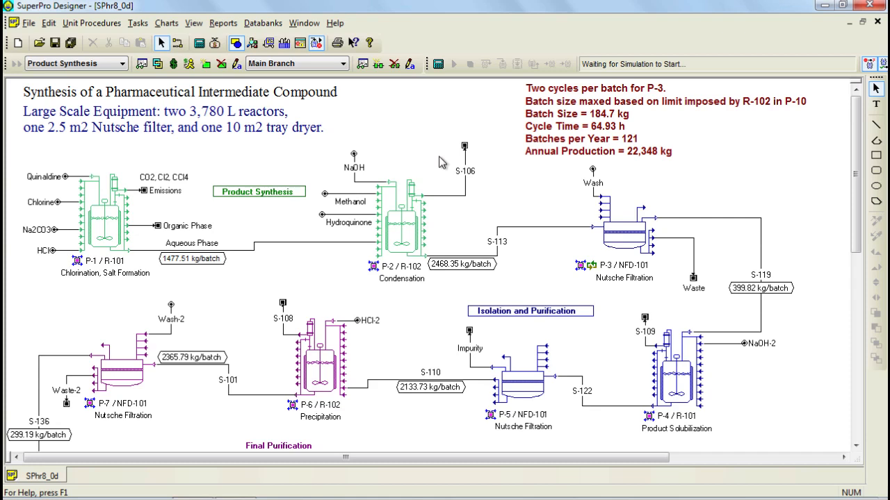
mouse_move(439, 161)
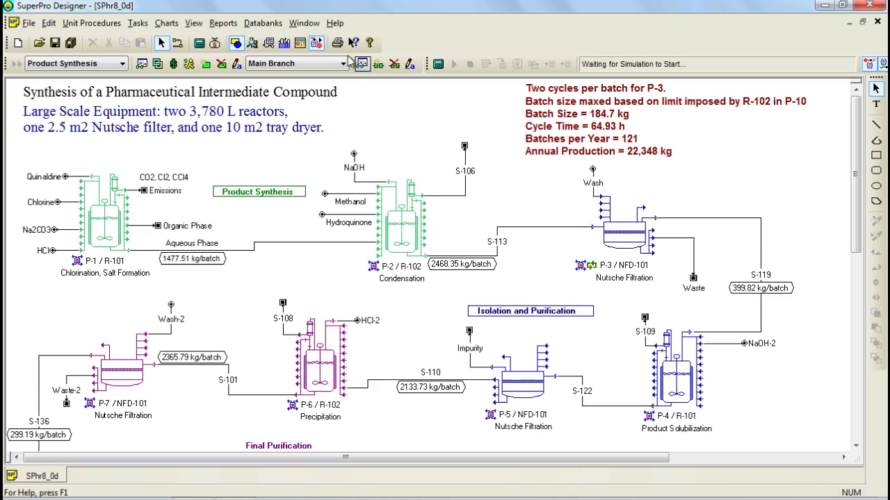
- Open the Databanks menu and browse its entries, including the Equipment and Processes submenus
left_click(263, 22)
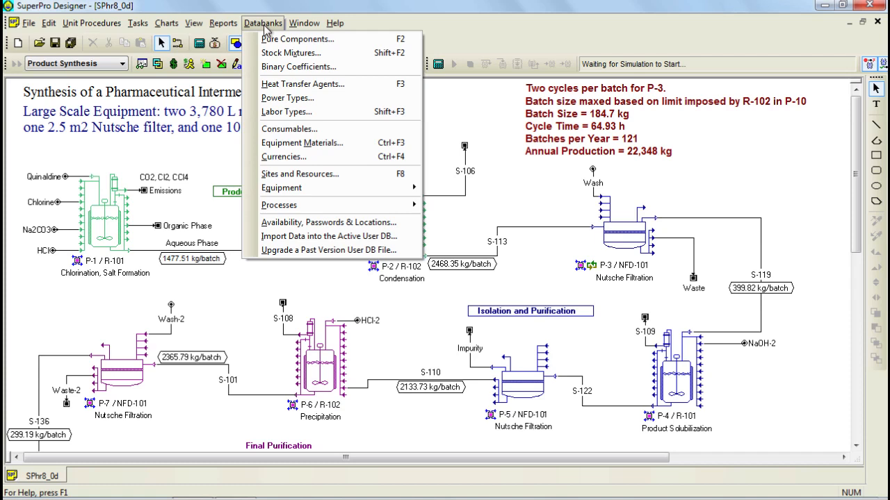
mouse_move(298, 67)
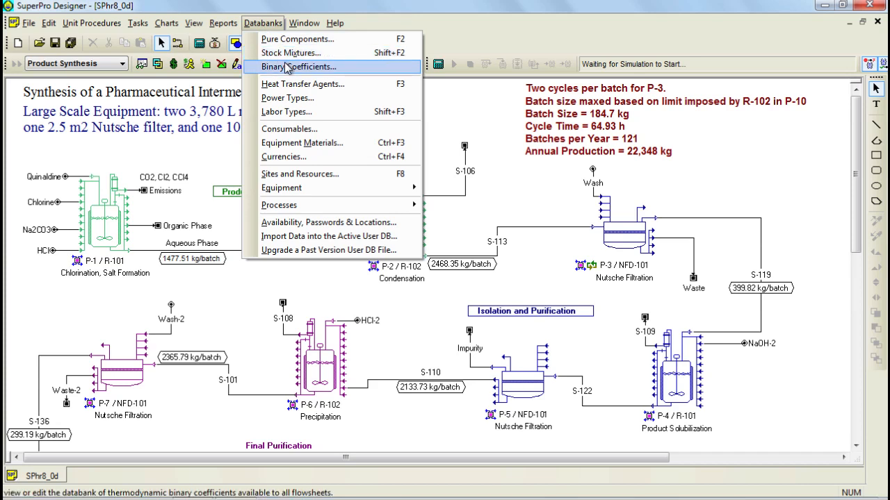
mouse_move(295, 98)
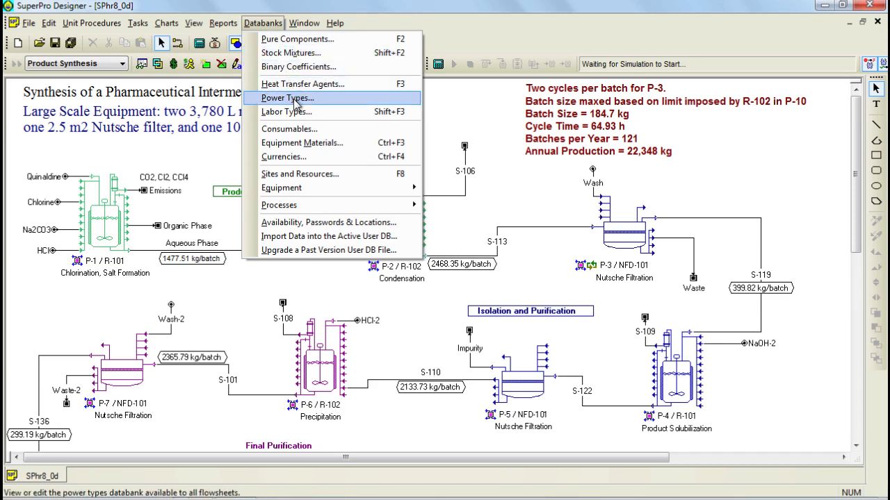
mouse_move(298, 112)
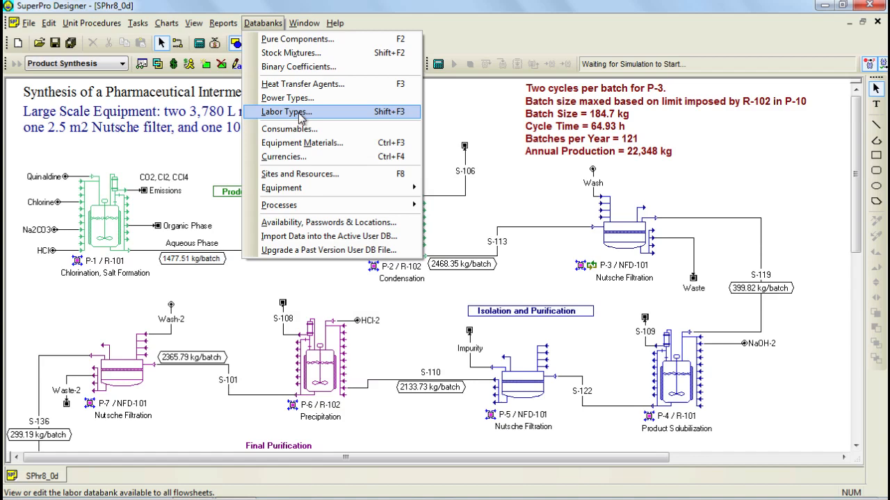
mouse_move(309, 145)
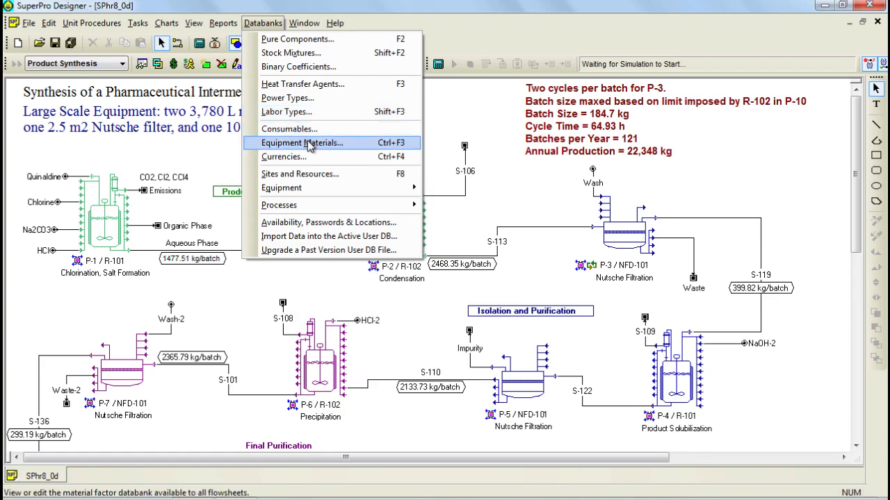
mouse_move(310, 157)
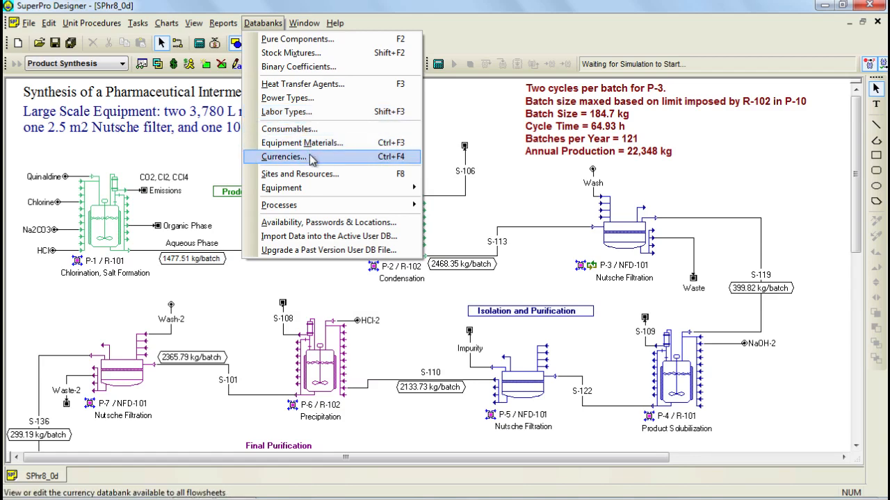
mouse_move(299, 174)
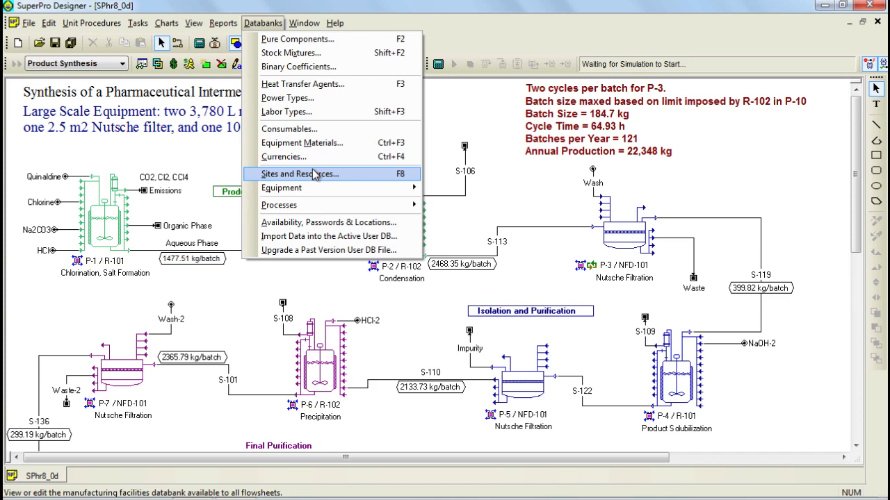
mouse_move(281, 187)
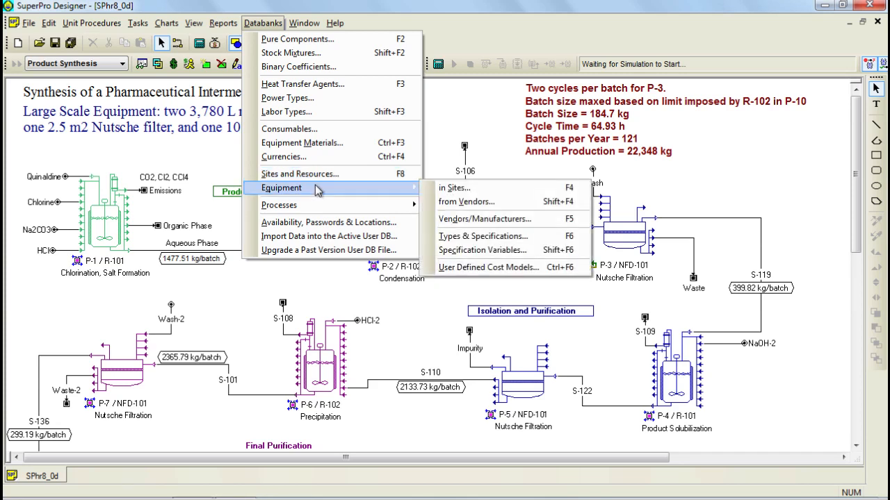
mouse_move(317, 223)
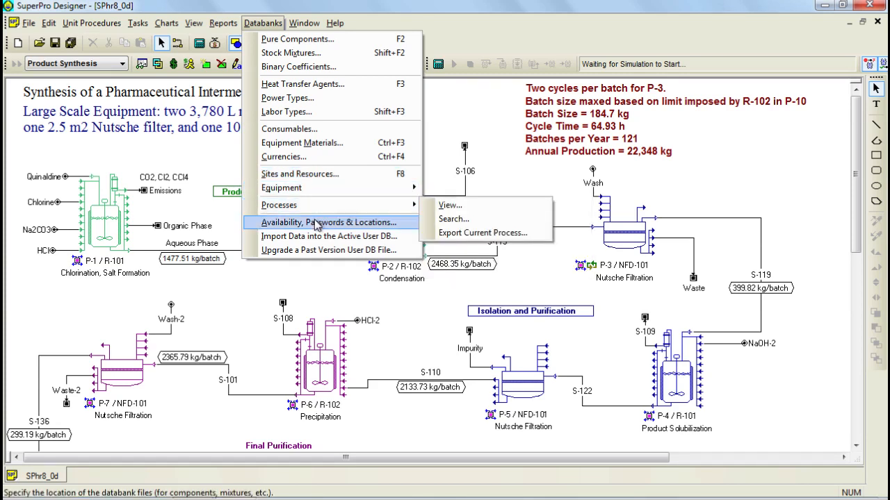
mouse_move(320, 250)
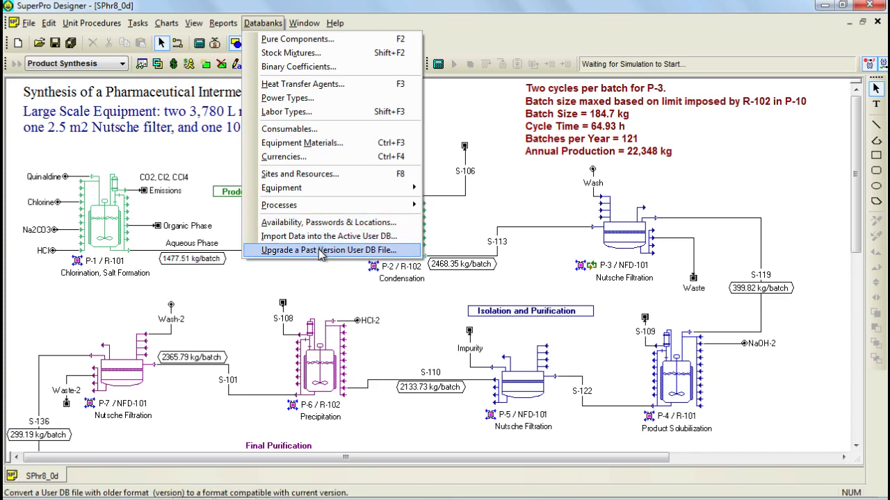
mouse_move(322, 222)
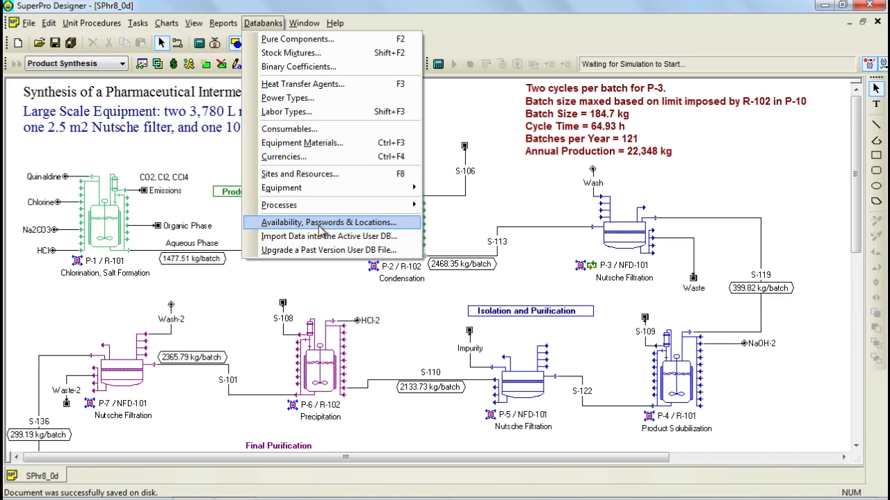
mouse_move(318, 229)
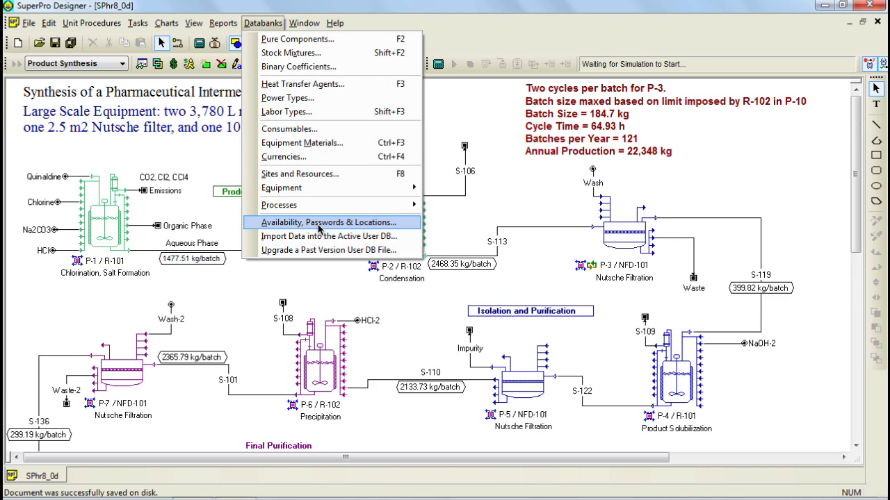
- Open Availability, Passwords & Locations and browse for a different User DB file
left_click(326, 222)
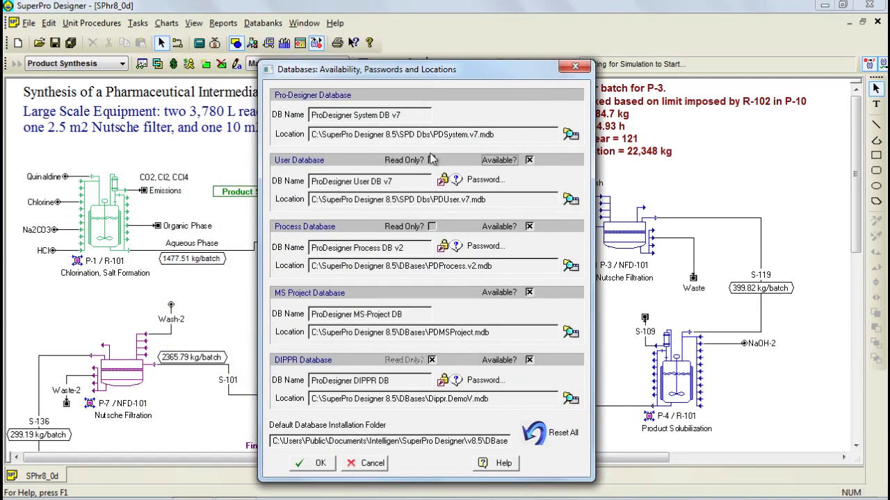
mouse_move(435, 167)
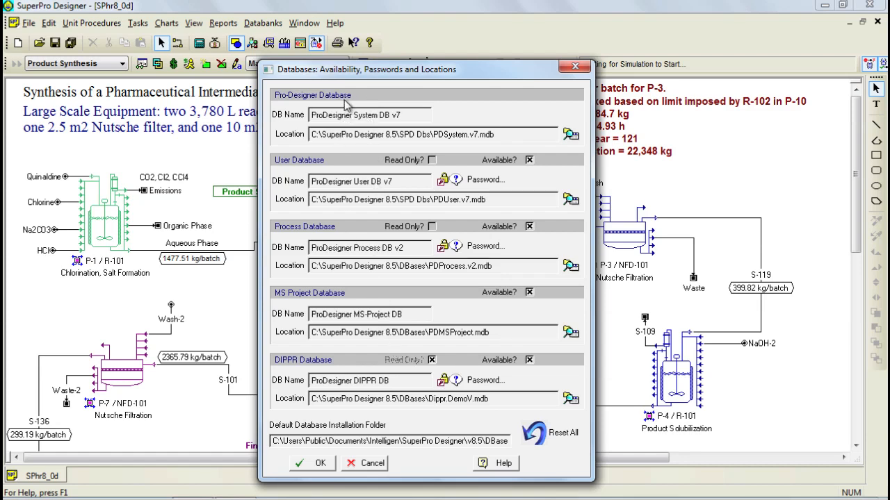
mouse_move(319, 165)
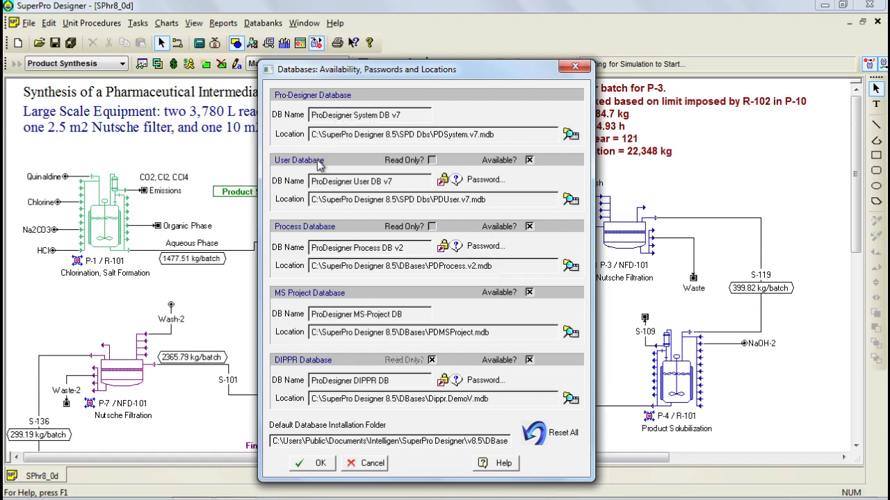
mouse_move(455, 172)
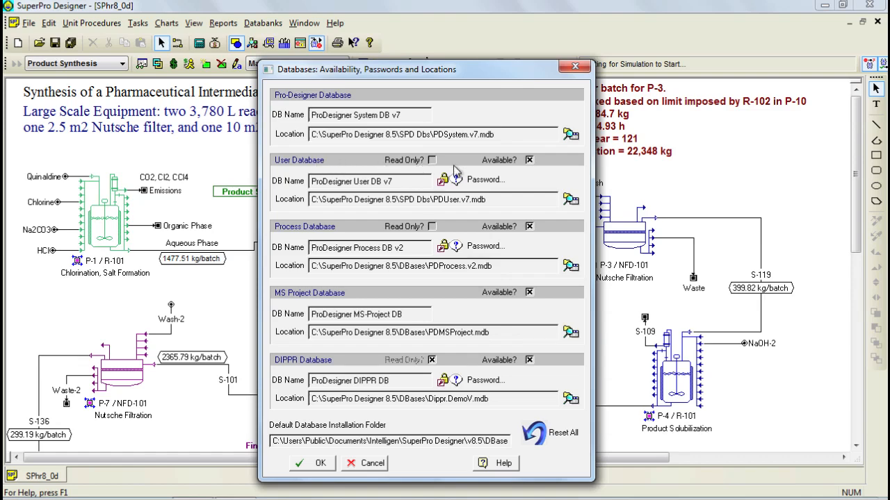
mouse_move(571, 199)
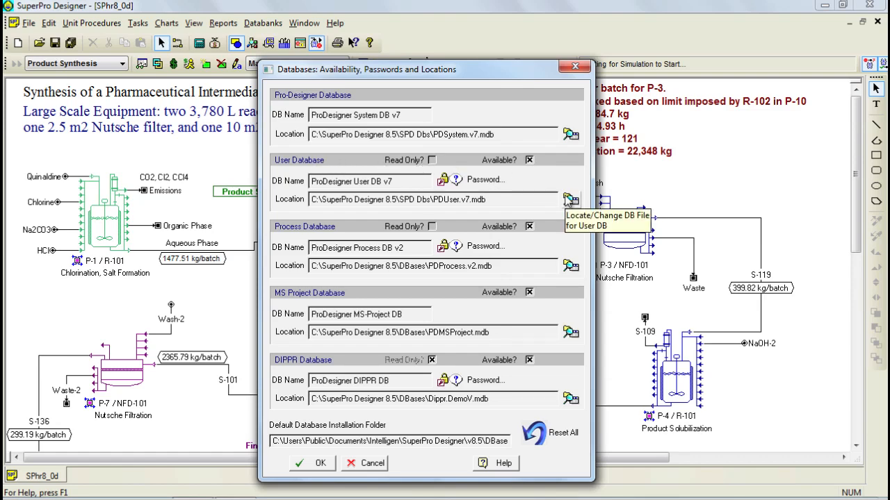
left_click(571, 200)
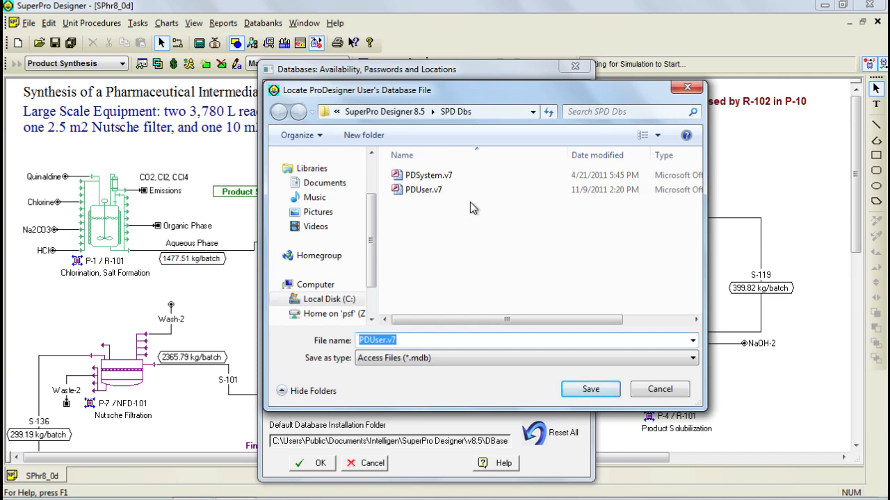
- Cancel the file browser and database locations dialog, leaving the User DB path unchanged
left_click(422, 189)
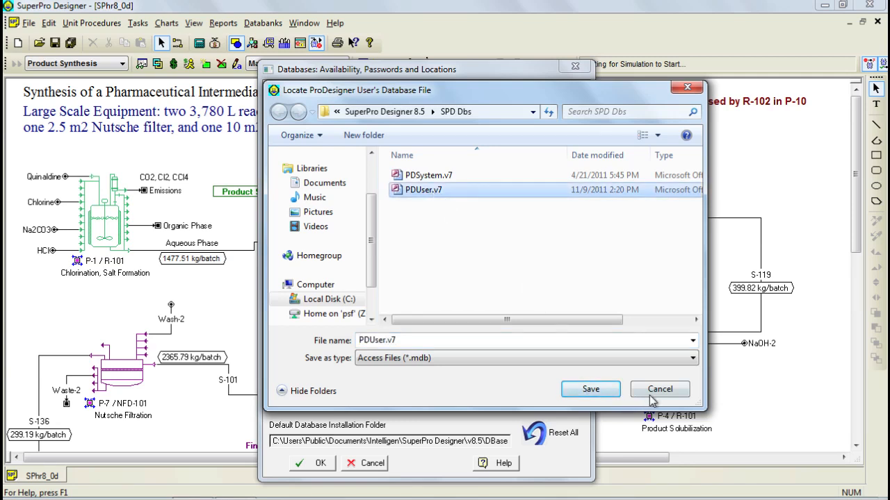
left_click(658, 389)
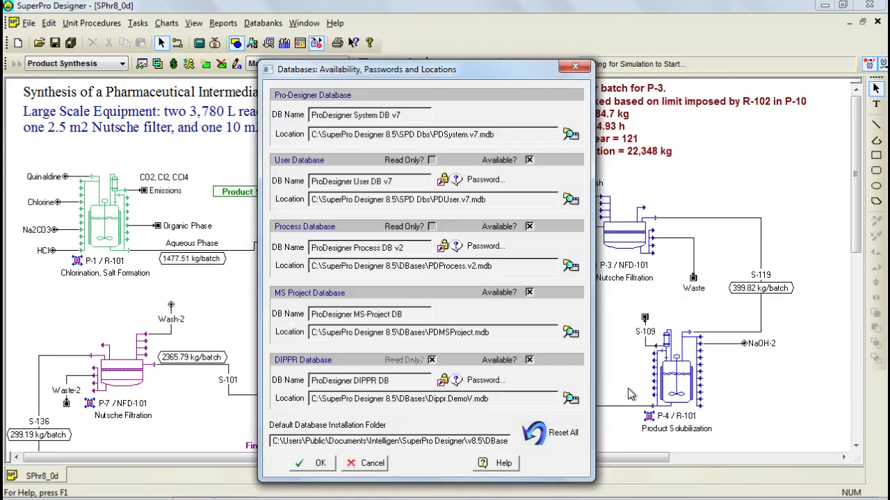
mouse_move(564, 386)
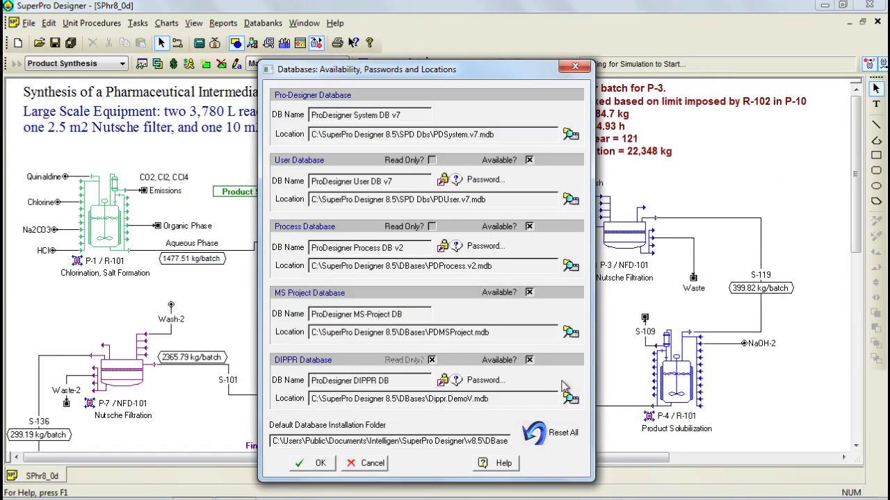
mouse_move(358, 103)
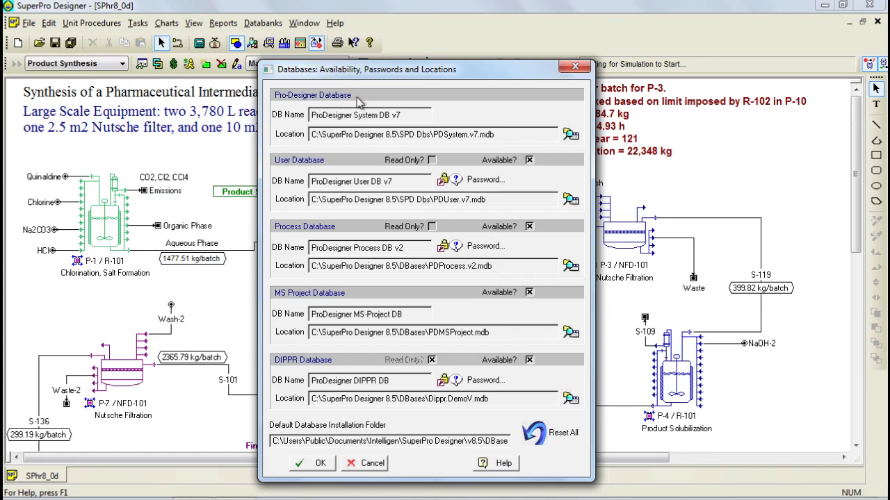
mouse_move(358, 368)
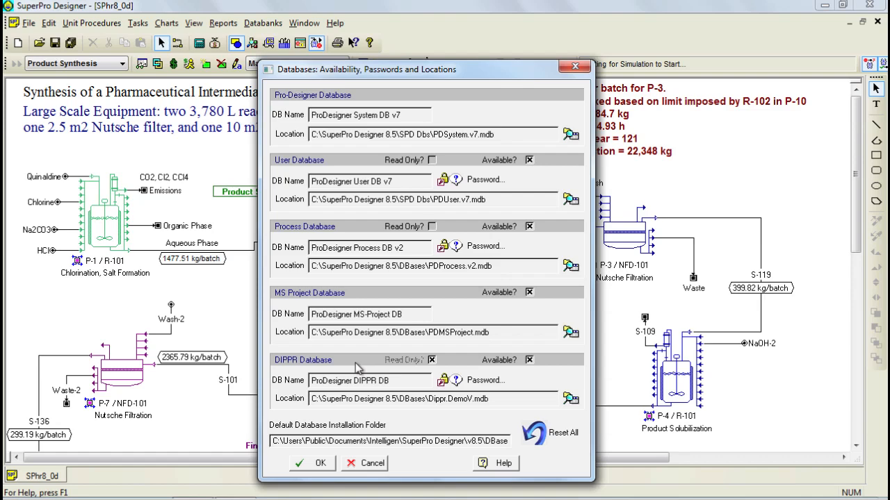
left_click(312, 463)
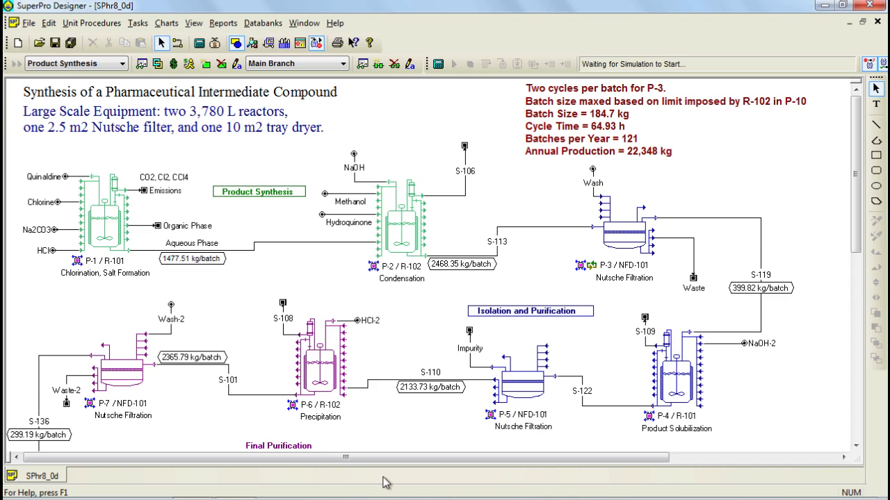
left_click(138, 23)
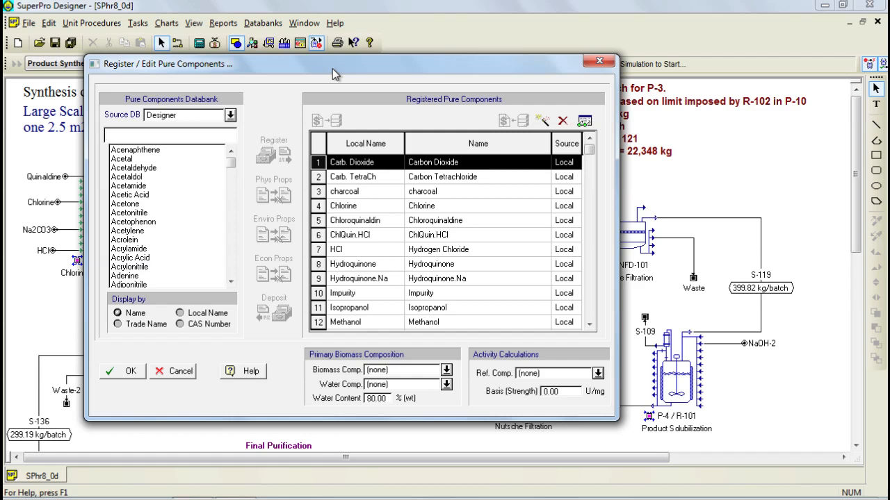
mouse_move(254, 95)
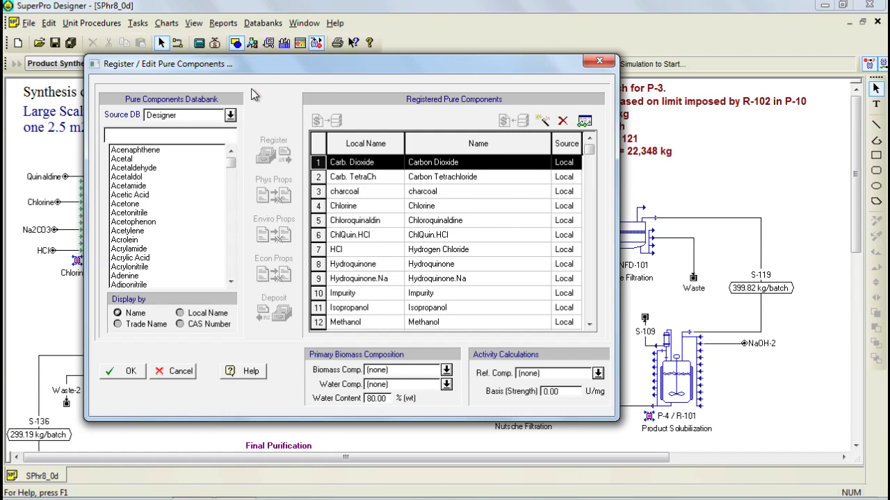
left_click(231, 114)
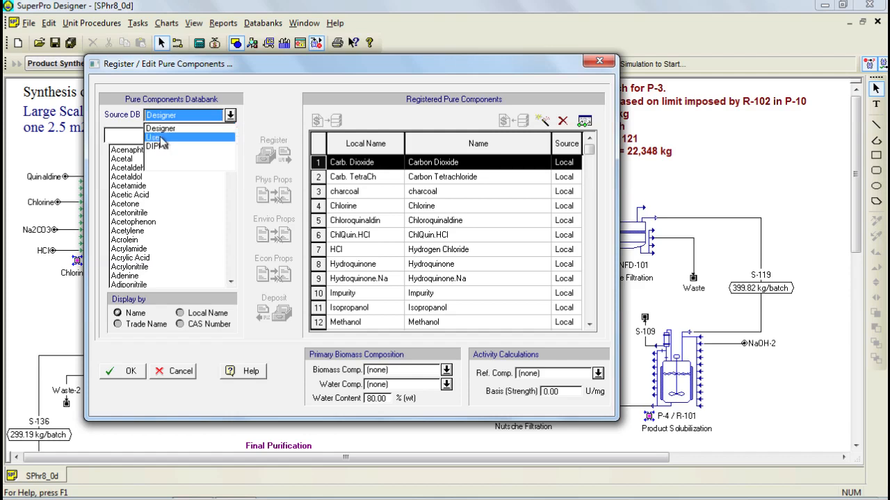
left_click(153, 137)
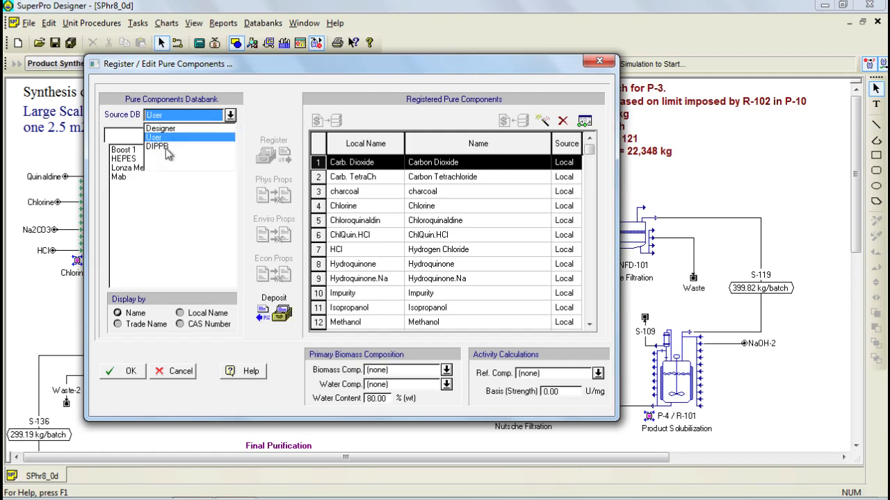
left_click(158, 146)
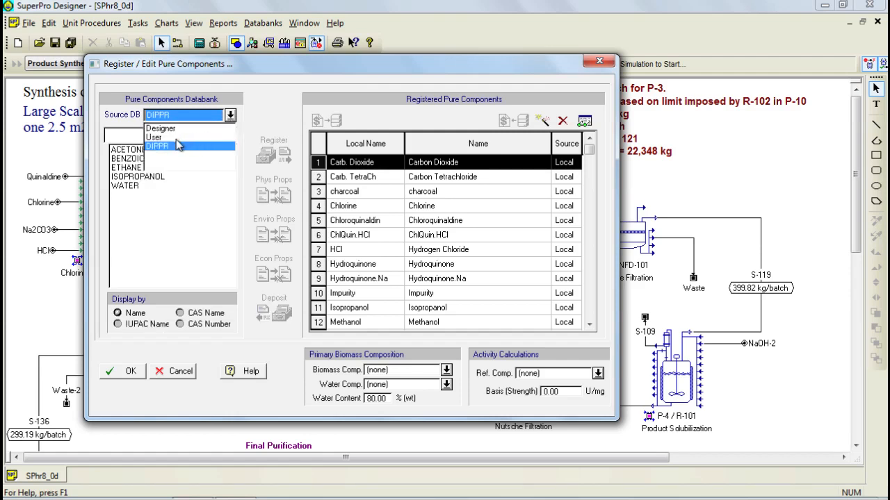
left_click(154, 137)
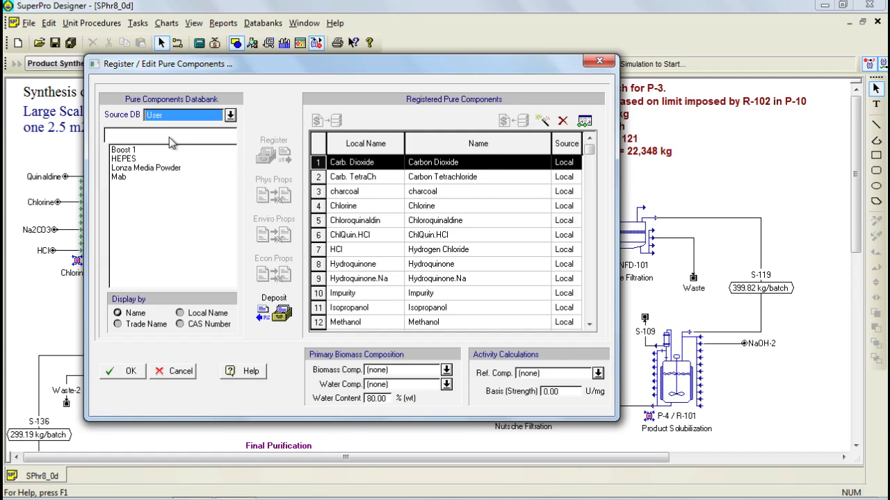
left_click(343, 205)
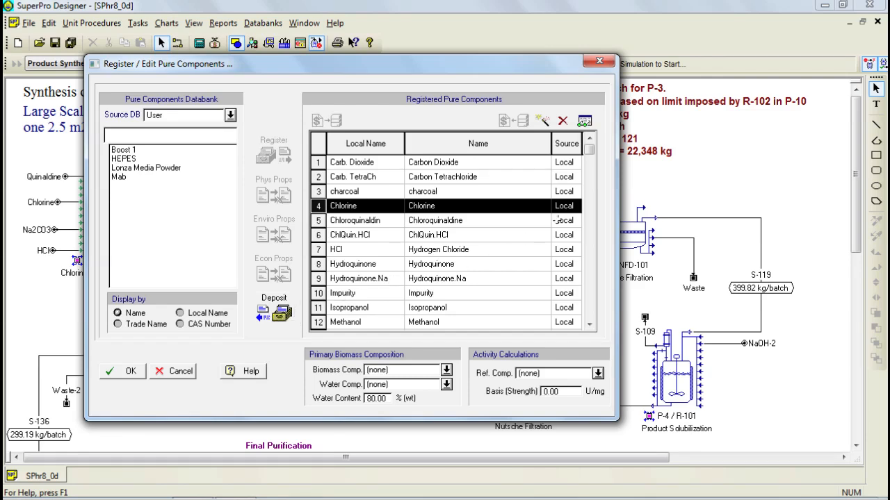
- Define a new pure component named NewComp and deposit it to the User DB
left_click(264, 152)
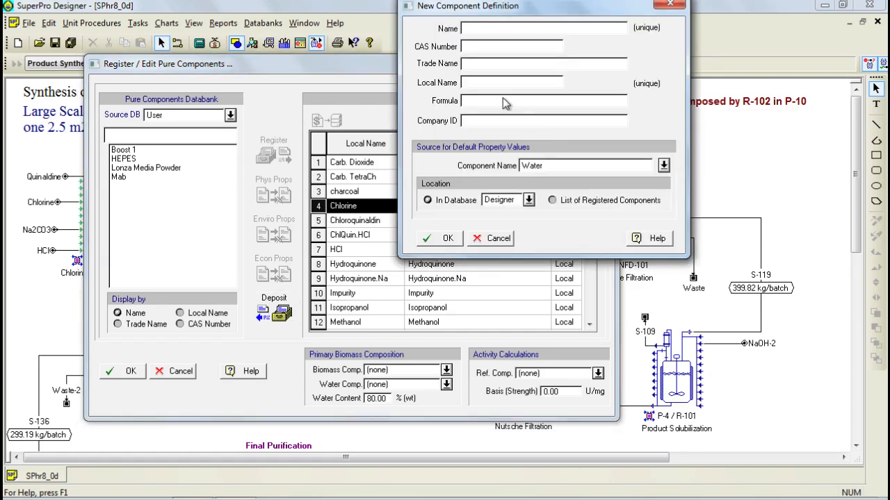
type("N")
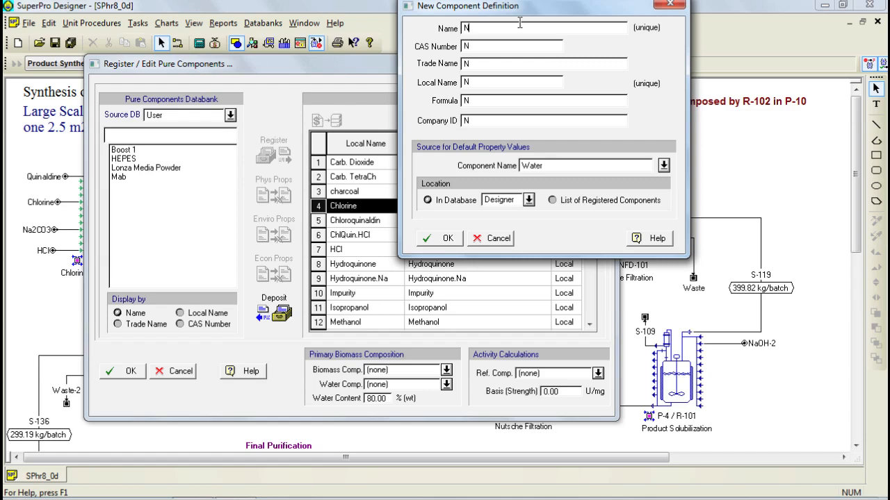
type("ewComp")
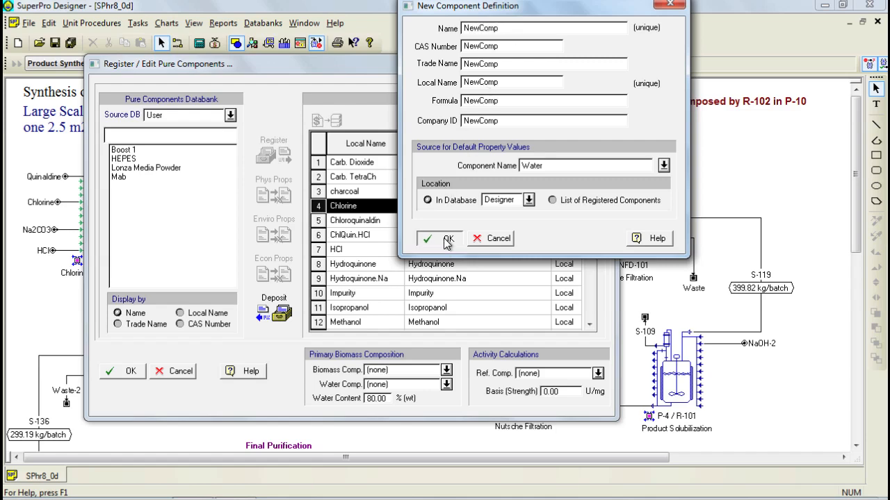
left_click(439, 239)
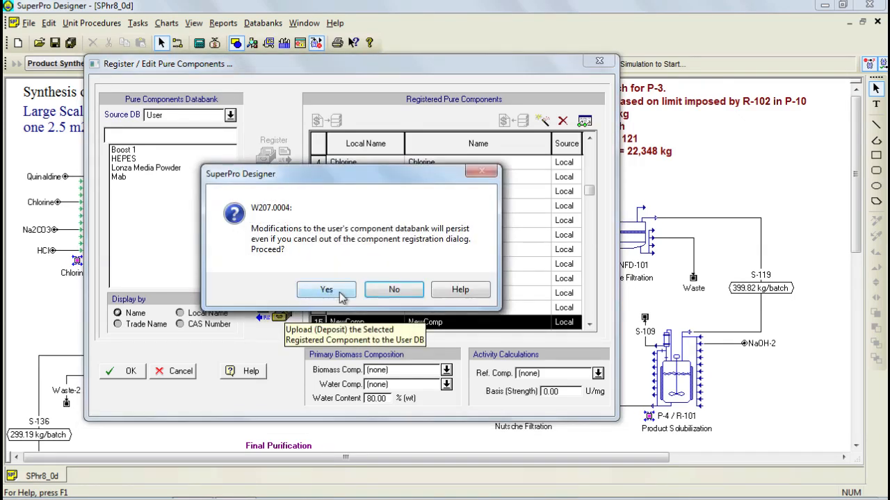
- Accept the W207.0004 User databank warning and close the component registration dialog
left_click(326, 290)
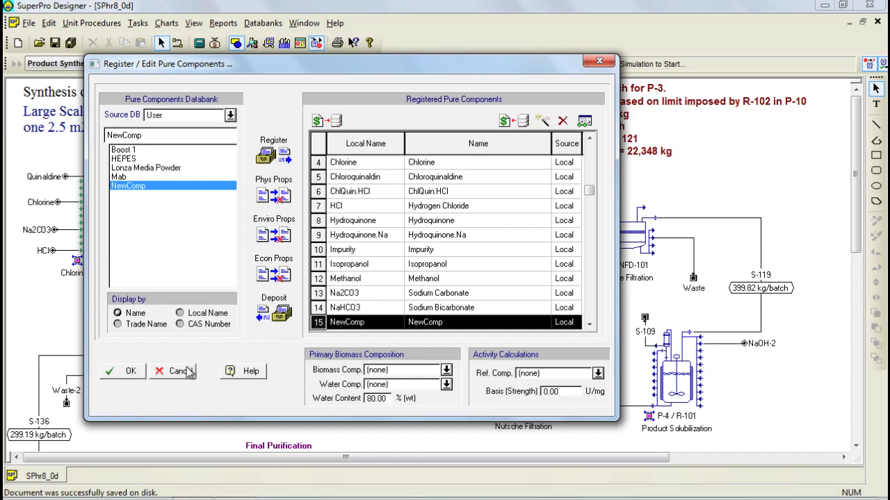
left_click(172, 371)
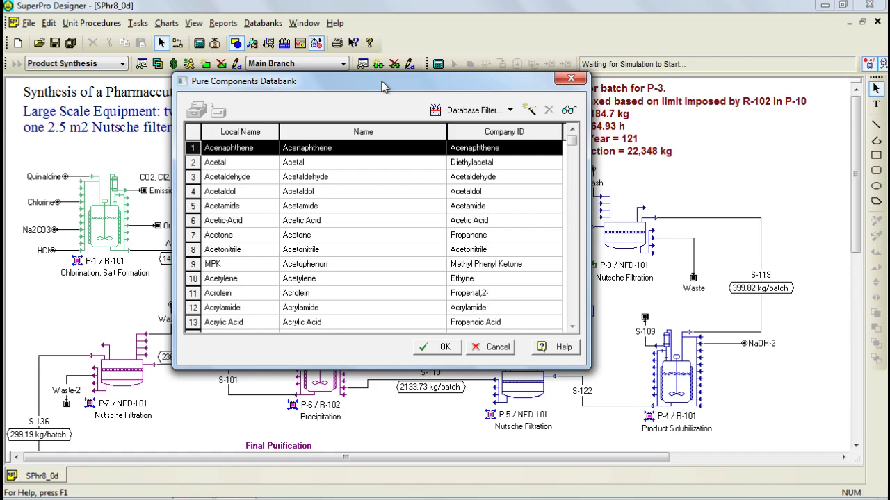
- Filter the pure components databank to hide Designer entries, showing only User components
left_click(476, 110)
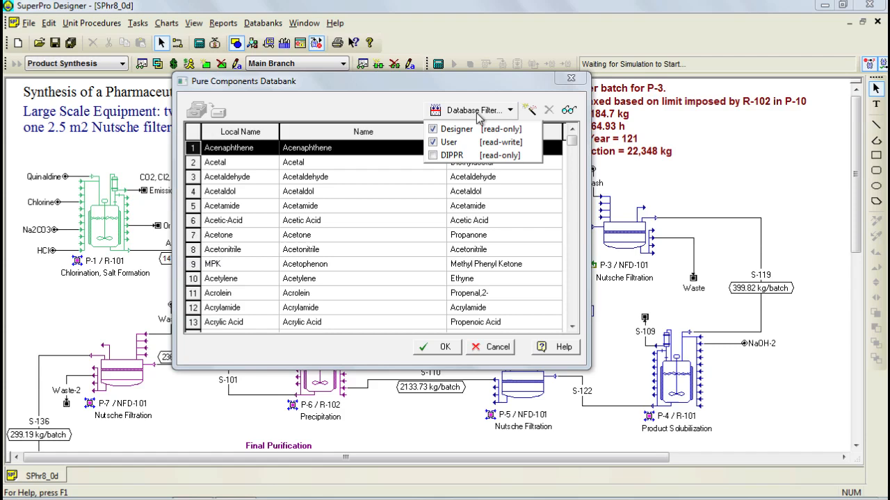
left_click(433, 129)
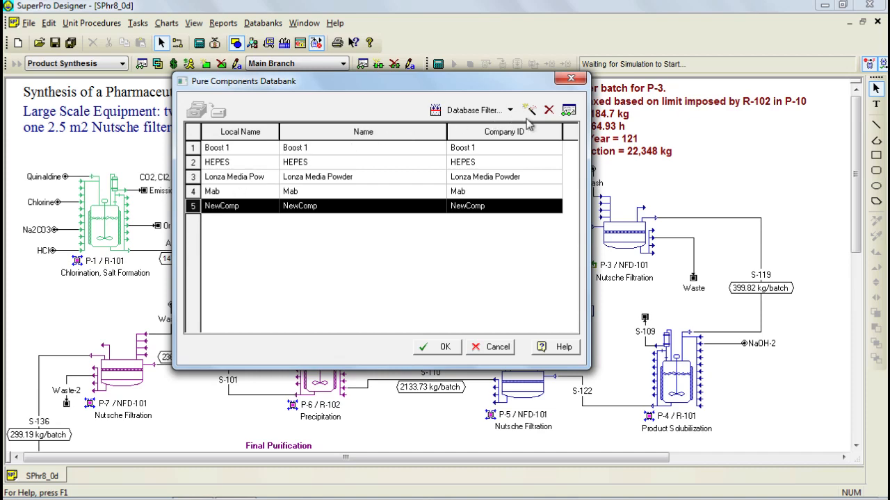
- Create a new User component named NewComp2
left_click(530, 110)
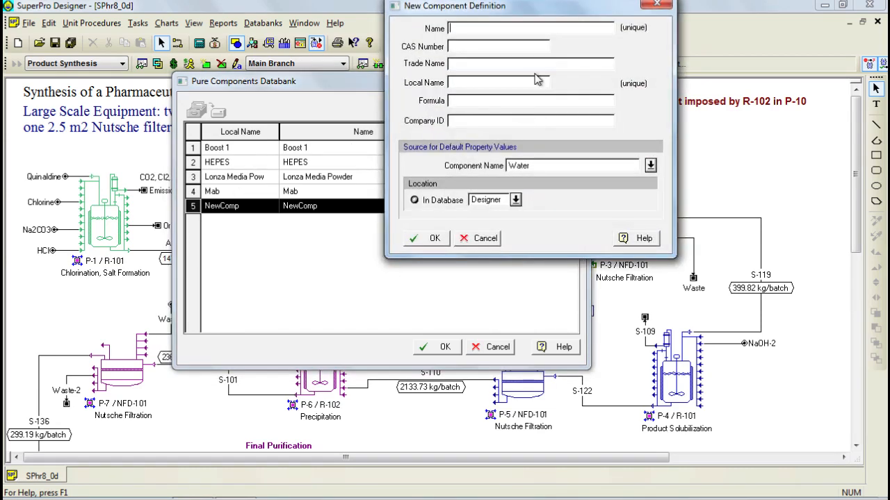
type("NewComp2")
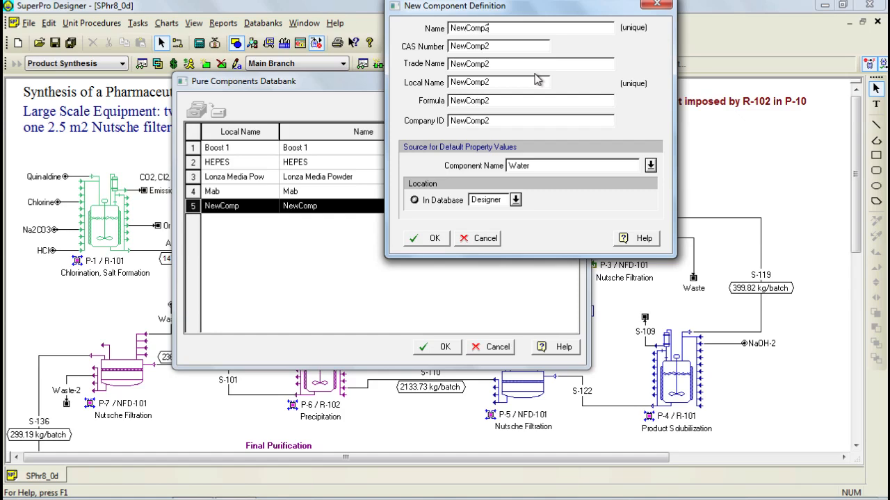
left_click(426, 237)
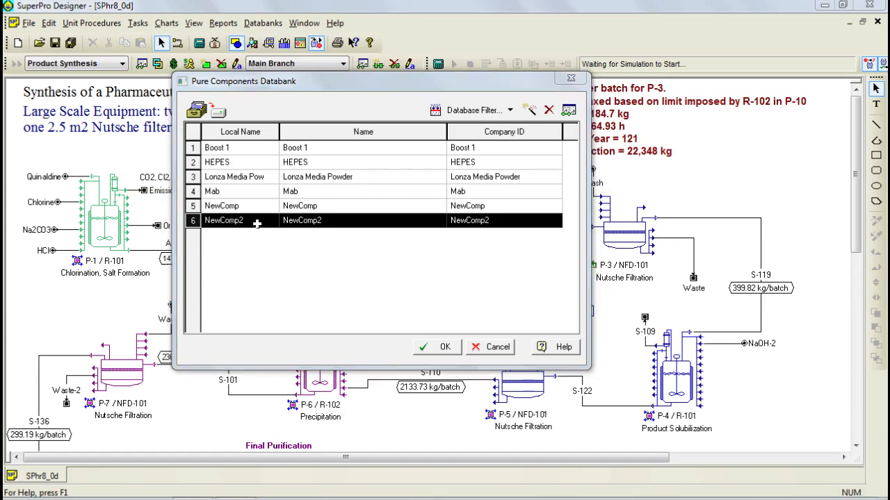
- View NewComp2's temperature-dependent physical properties, then close without changes
double_click(222, 220)
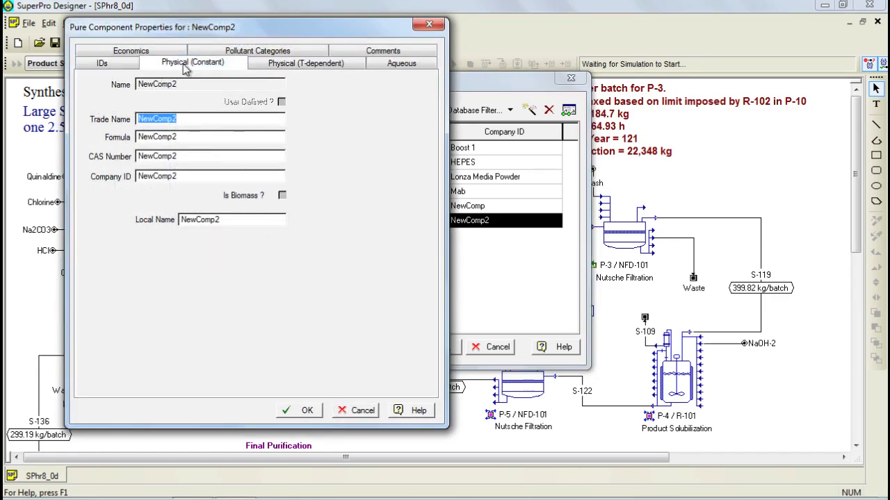
left_click(305, 63)
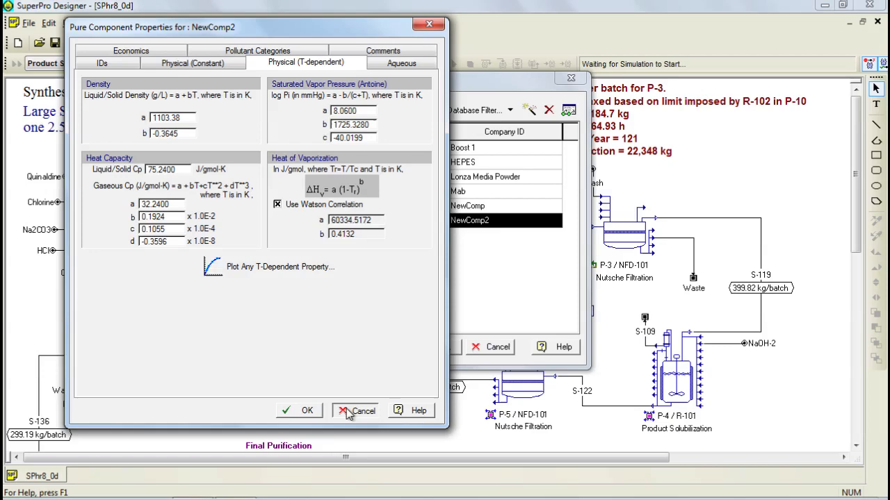
left_click(356, 411)
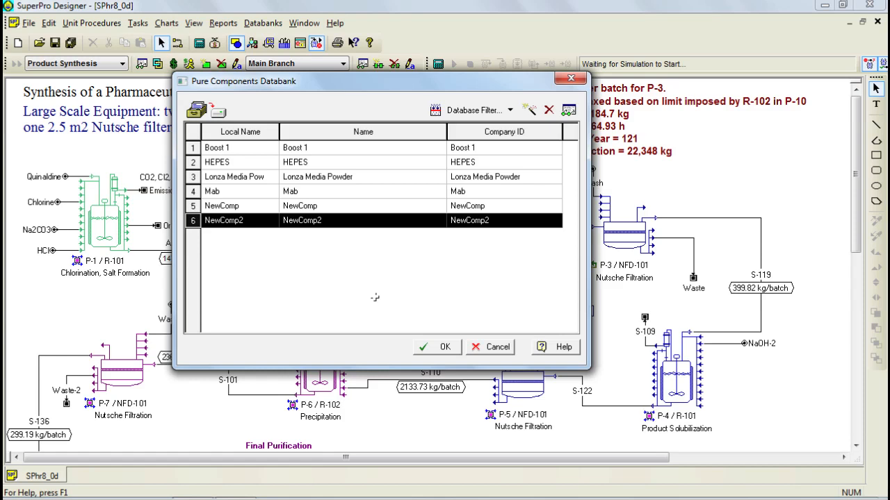
- Add User labor type NewLabor with $25/h basic and $50/h lumped rates
left_click(490, 347)
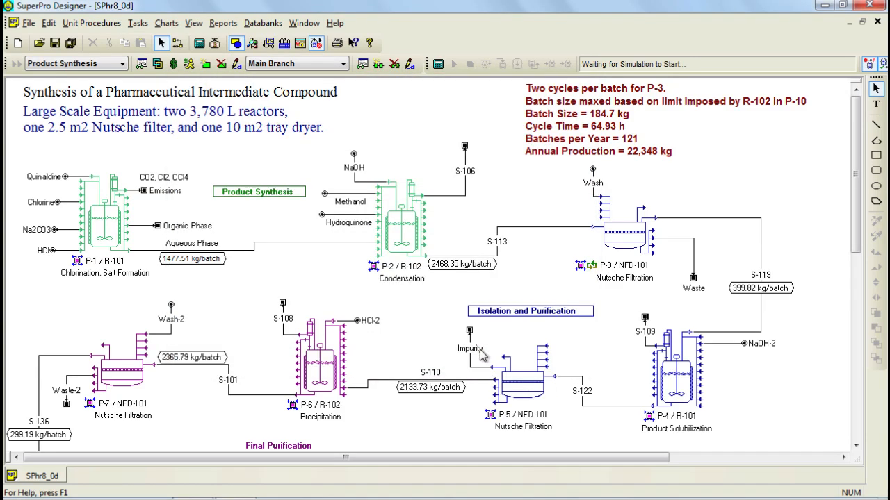
left_click(263, 23)
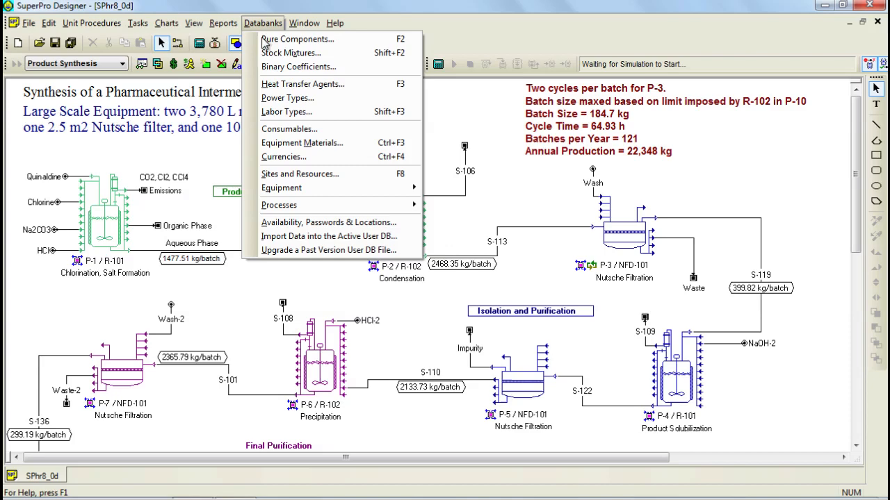
mouse_move(286, 112)
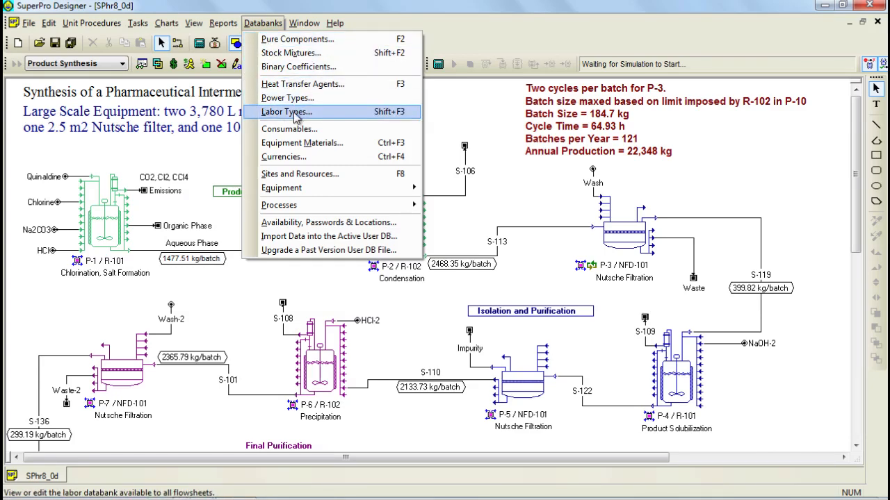
left_click(286, 112)
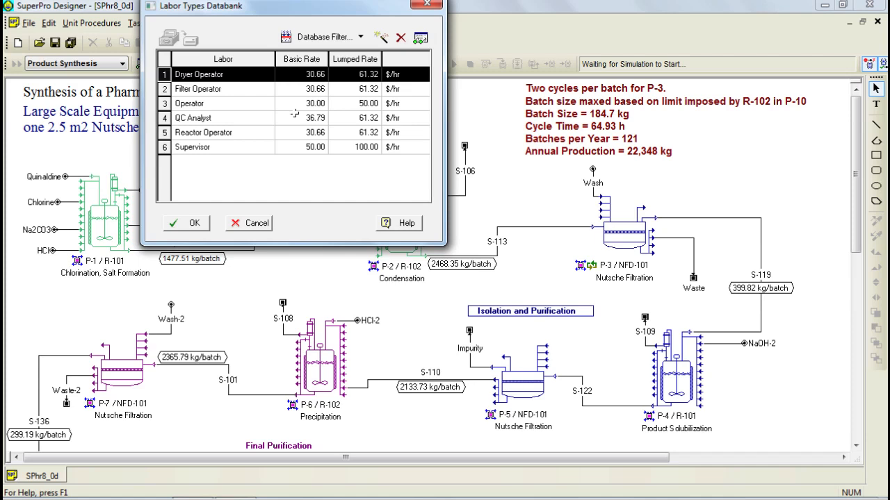
left_click(358, 37)
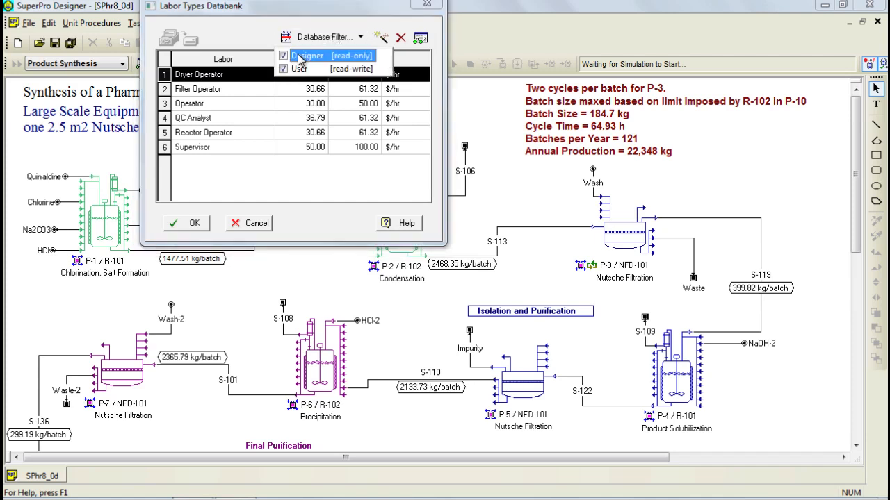
left_click(283, 55)
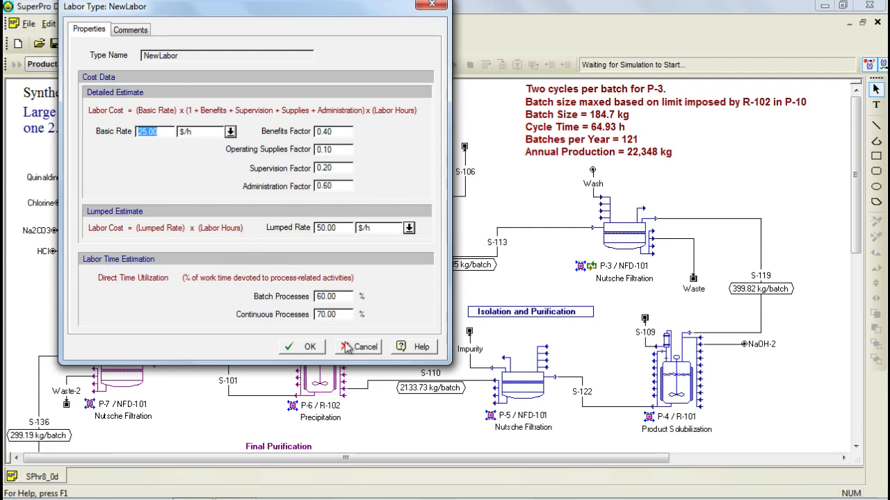
left_click(302, 346)
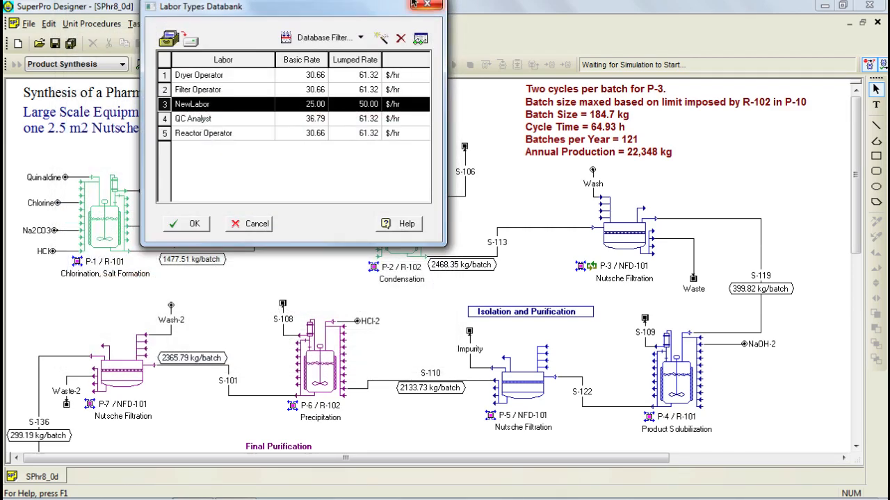
left_click(249, 223)
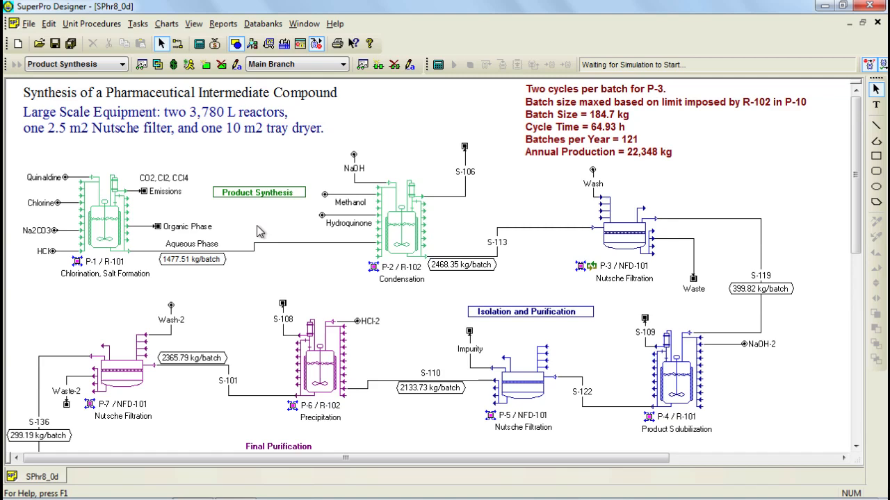
mouse_move(314, 267)
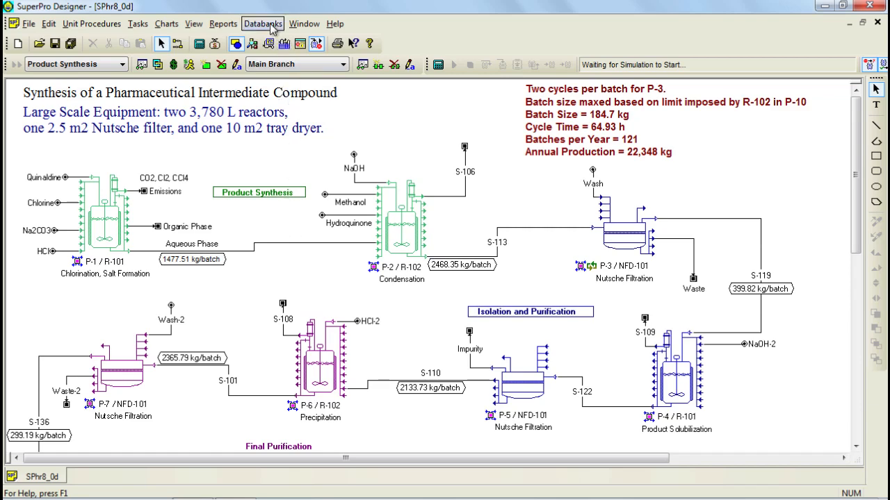
- Open the Consumables databank from the Databanks menu
double_click(285, 127)
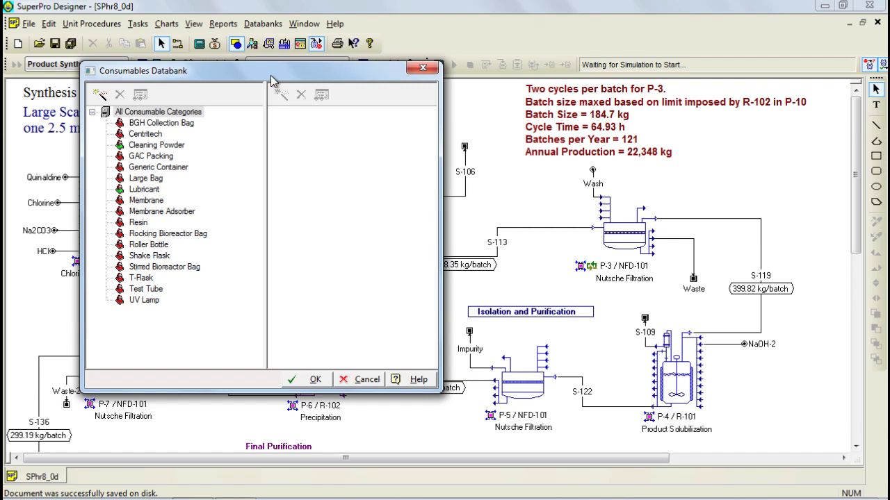
left_click(99, 94)
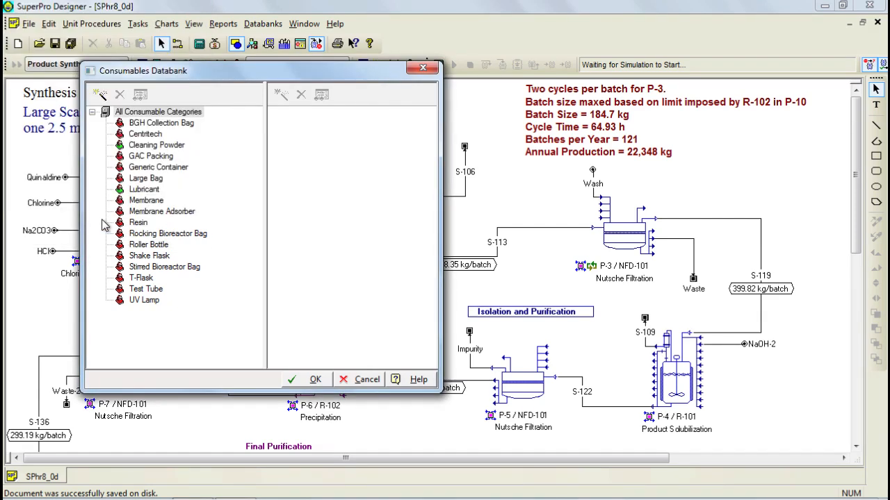
left_click(137, 222)
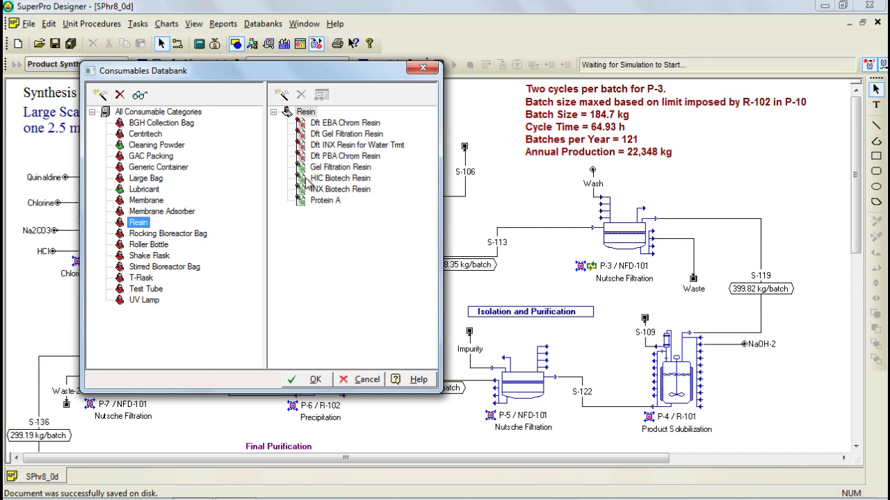
mouse_move(305, 179)
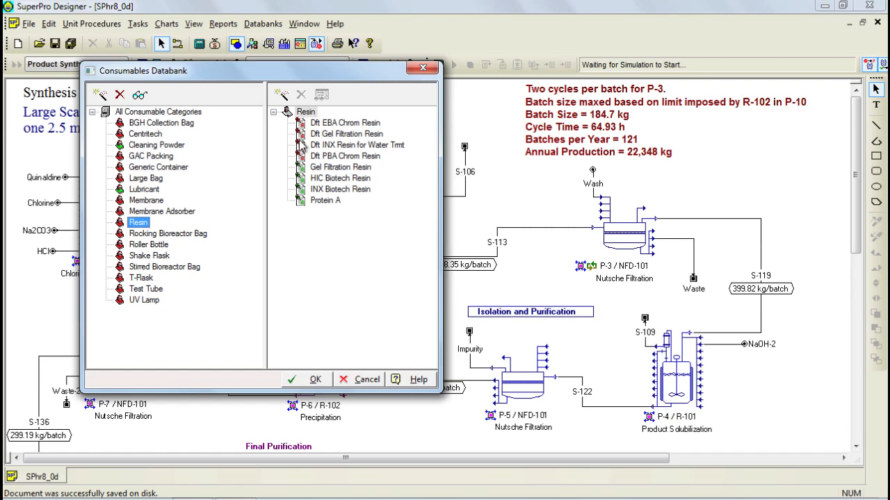
double_click(347, 134)
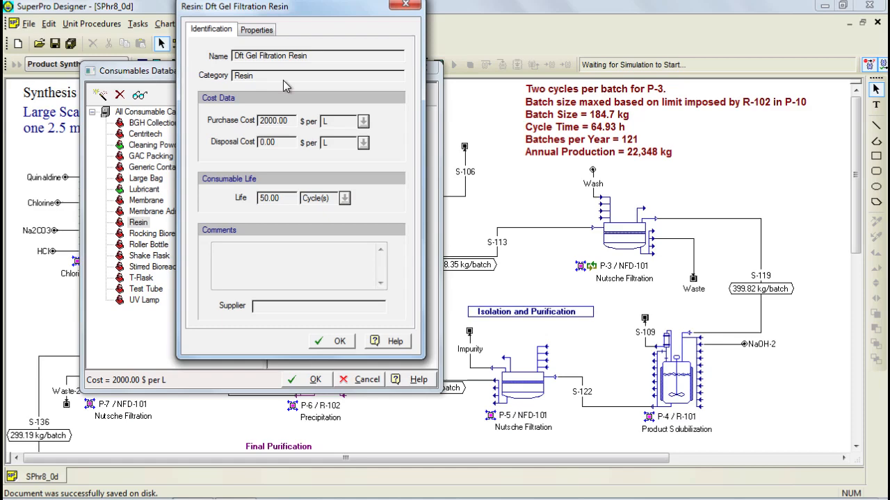
mouse_move(271, 84)
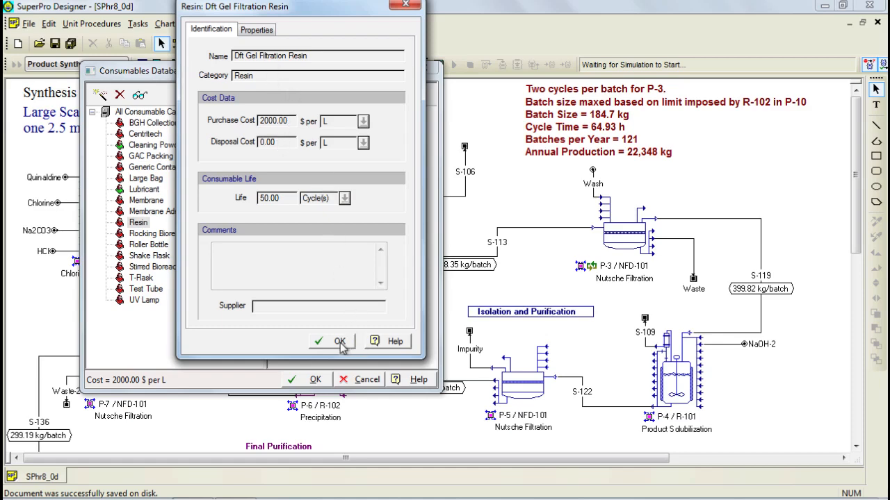
left_click(339, 341)
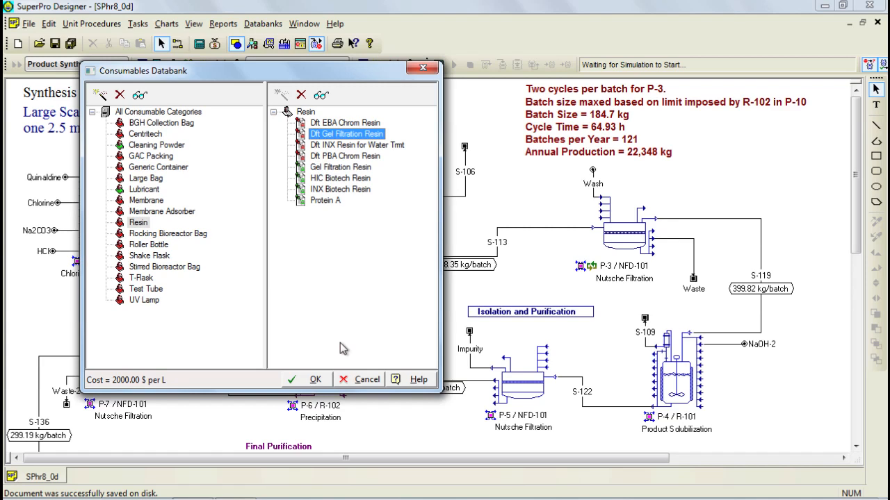
mouse_move(312, 238)
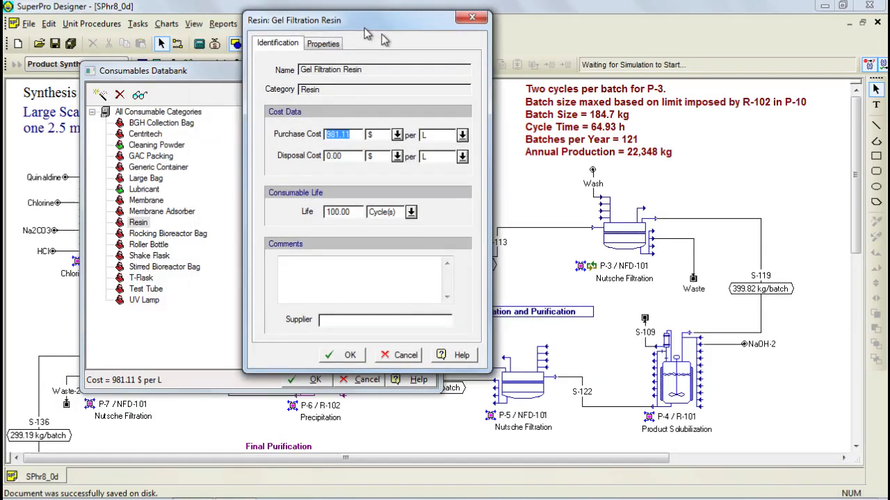
left_click_drag(368, 19, 386, 26)
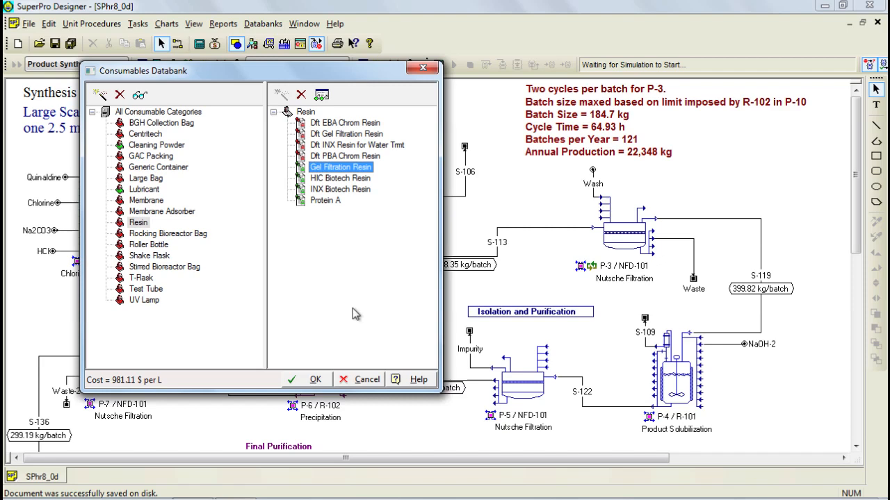
mouse_move(341, 288)
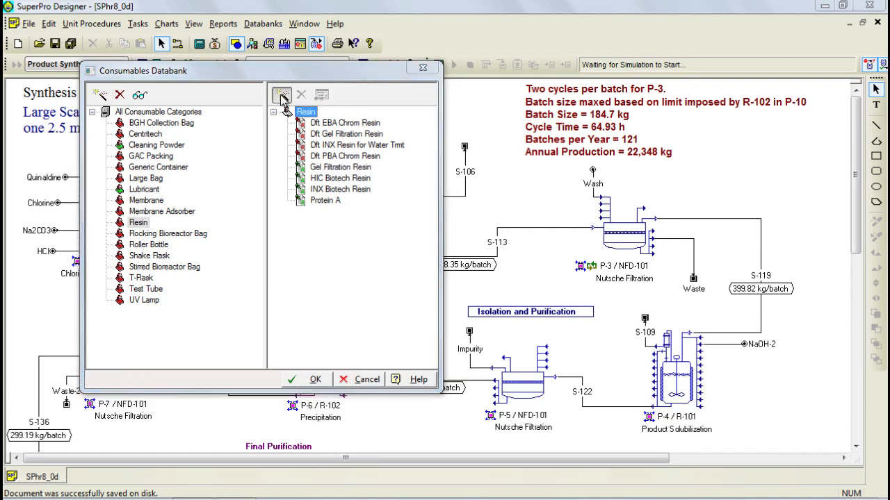
- Add resin NewResin with purchase cost 2000 $/L and an 80-cycle life
left_click(281, 94)
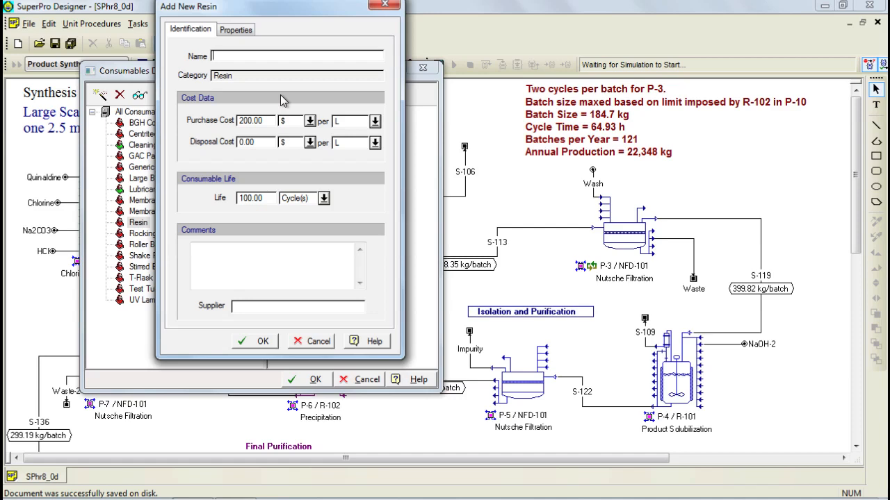
type("NewResin")
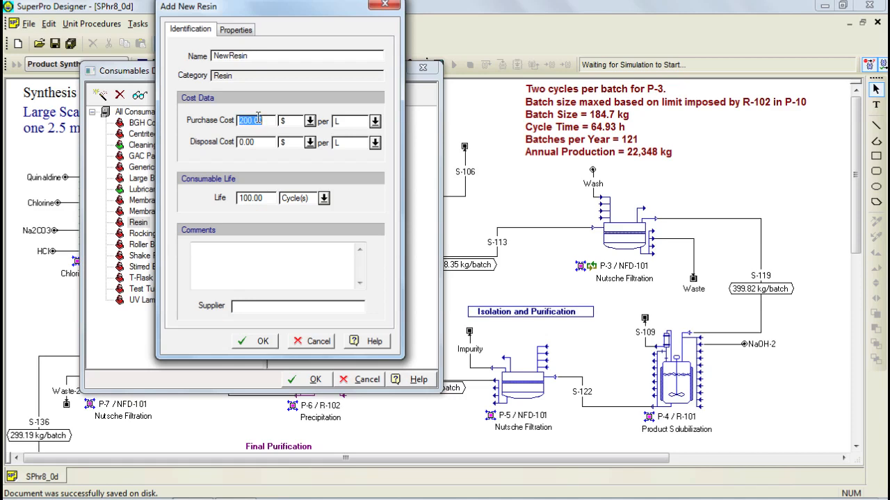
type("2000.00")
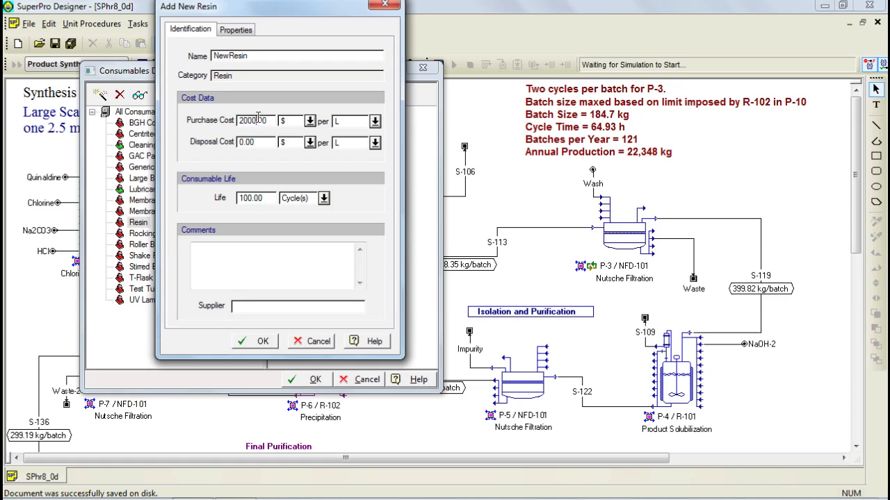
triple_click(256, 121)
type("80")
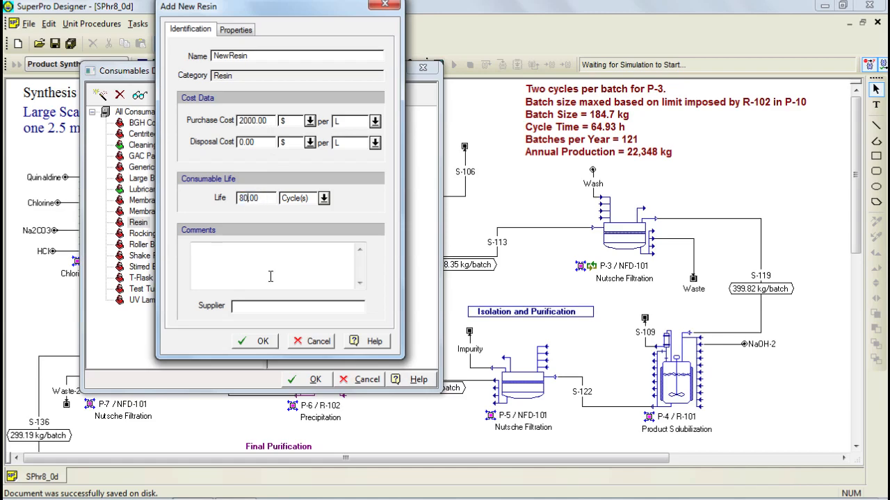
left_click(256, 341)
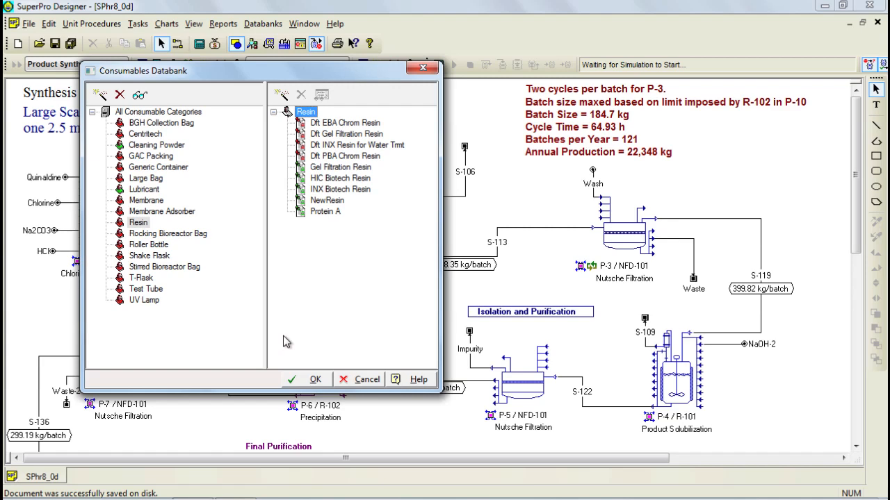
mouse_move(322, 322)
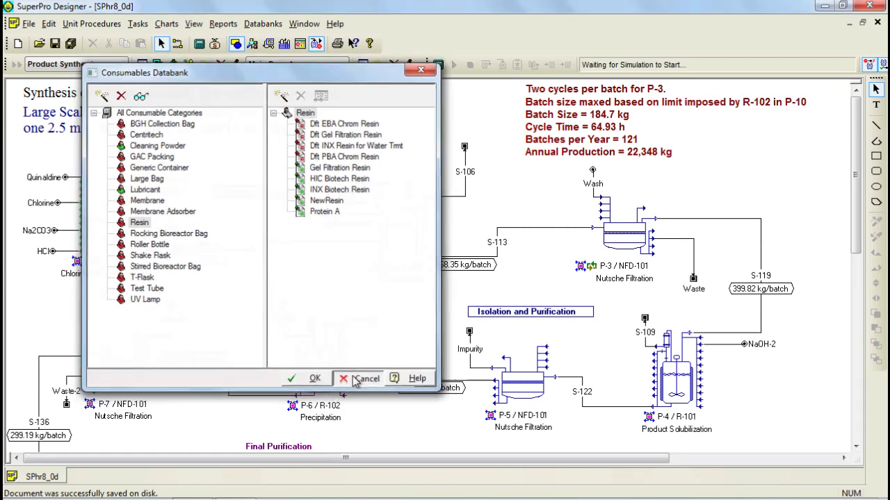
- Close the consumables databank and open the Sites and Resources databank
left_click(365, 378)
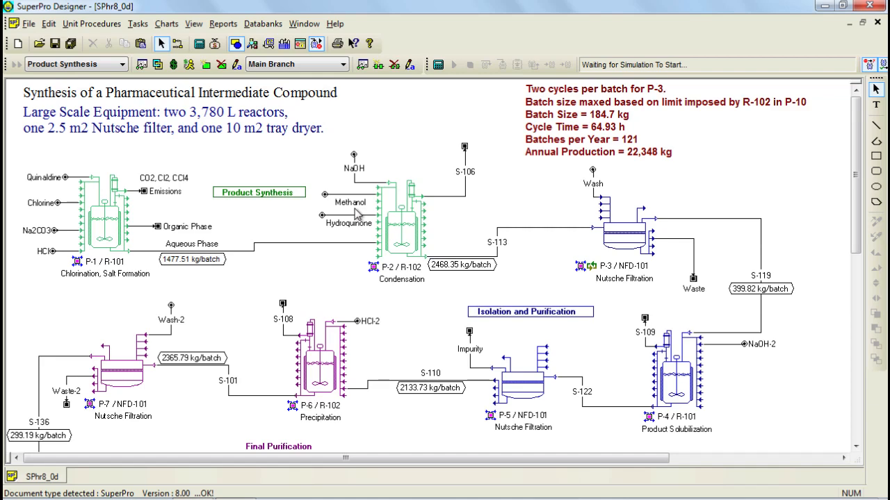
left_click(262, 23)
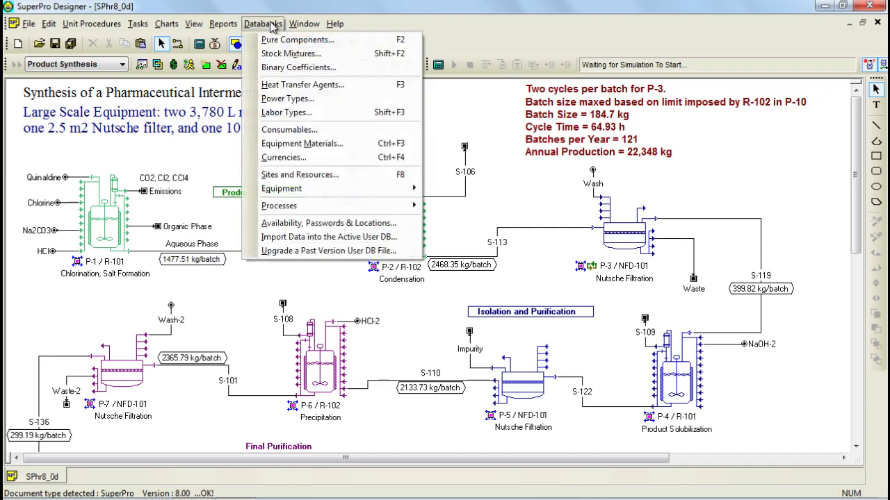
left_click(299, 178)
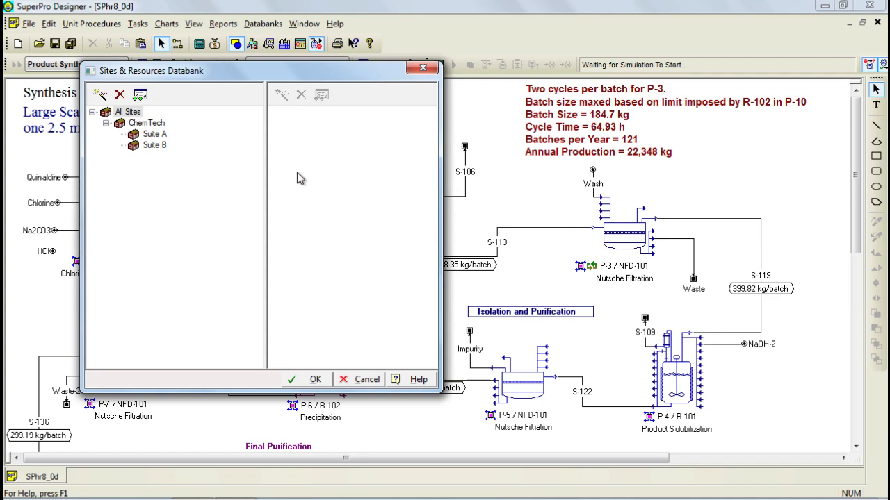
mouse_move(176, 142)
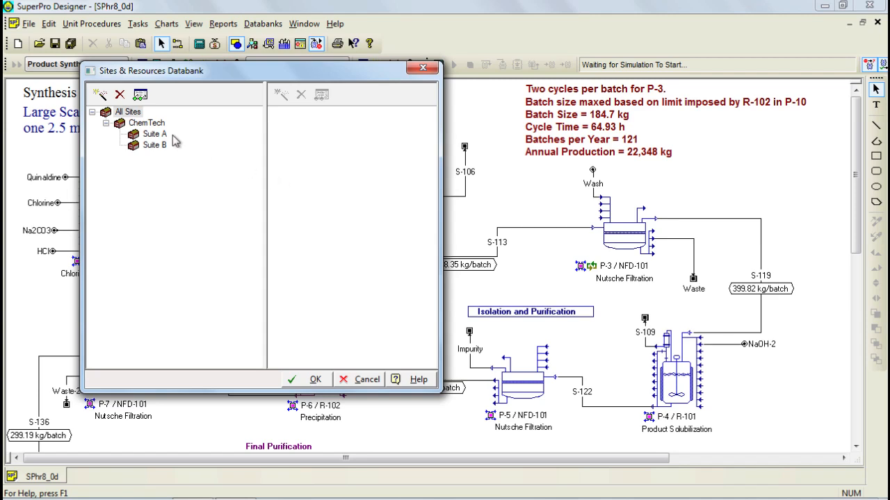
- Select ChemTech's Suite A to list its equipment and open reactor V-101
left_click(146, 123)
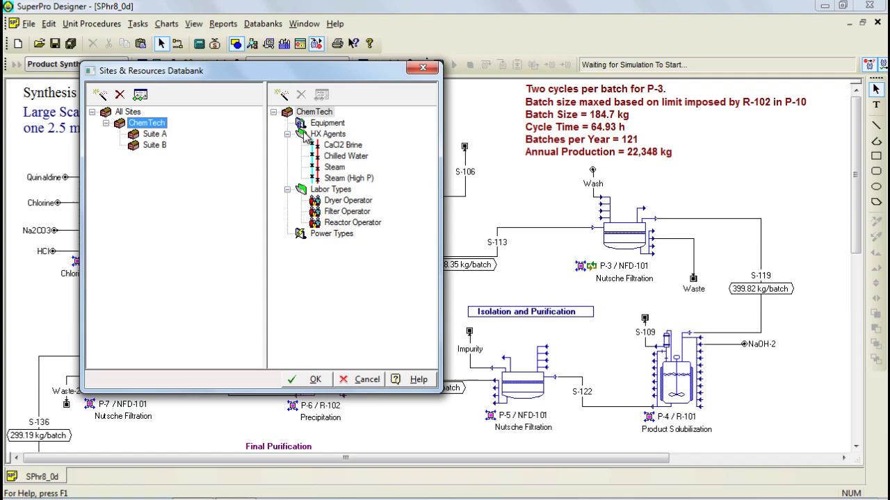
mouse_move(318, 134)
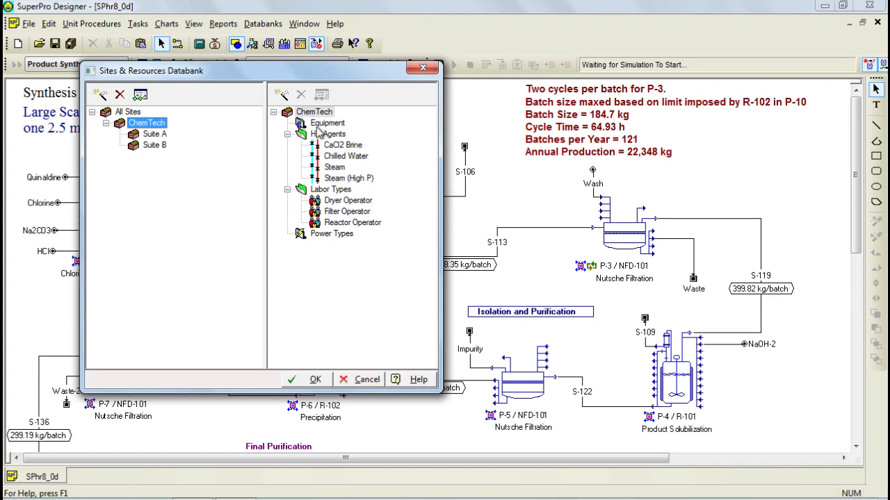
mouse_move(153, 138)
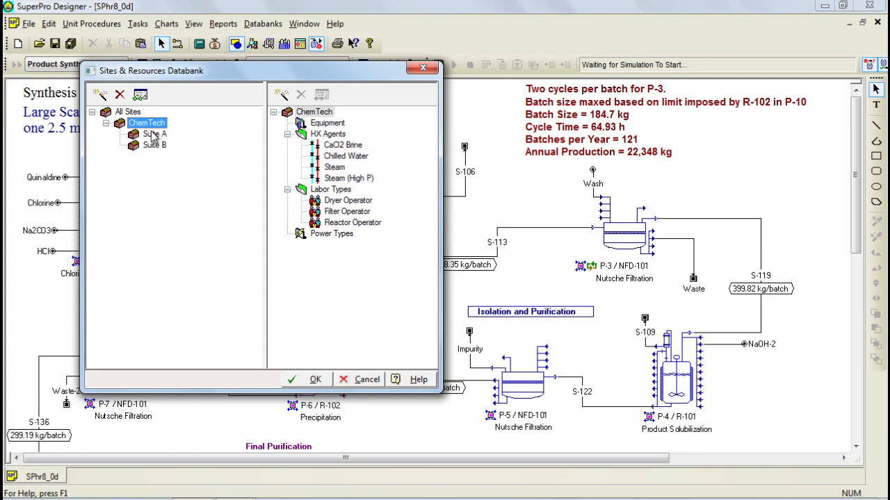
left_click(153, 145)
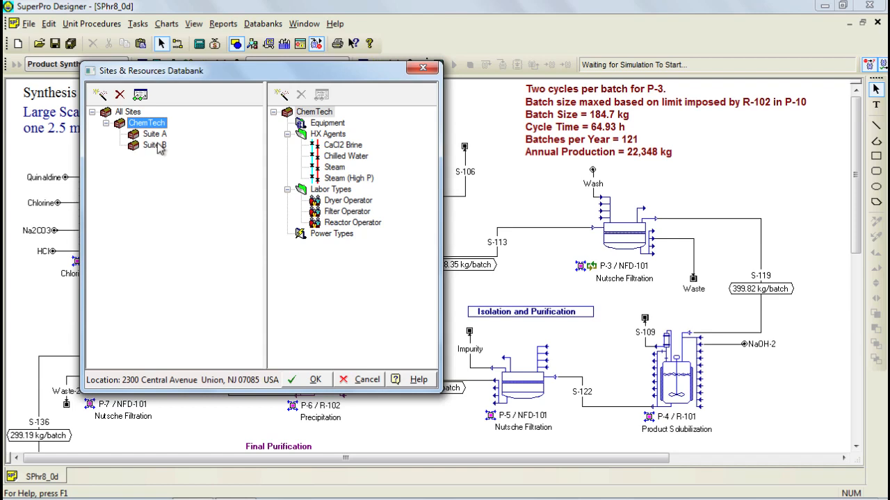
left_click(152, 134)
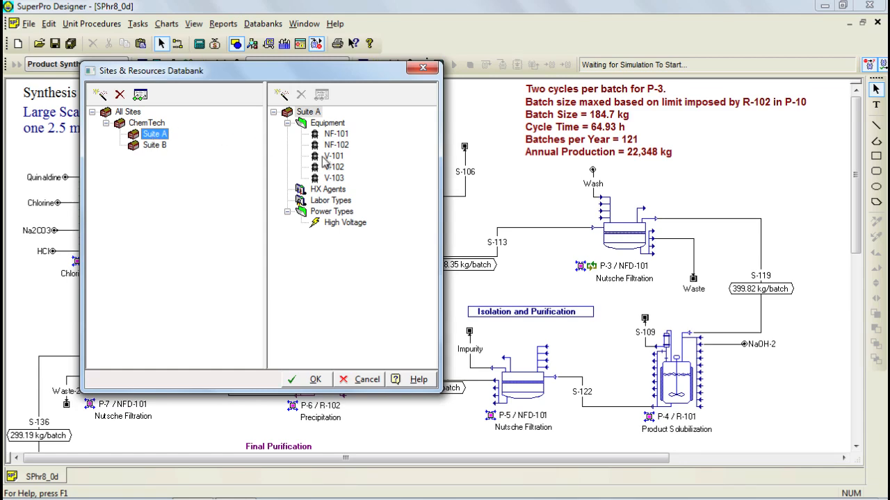
double_click(334, 156)
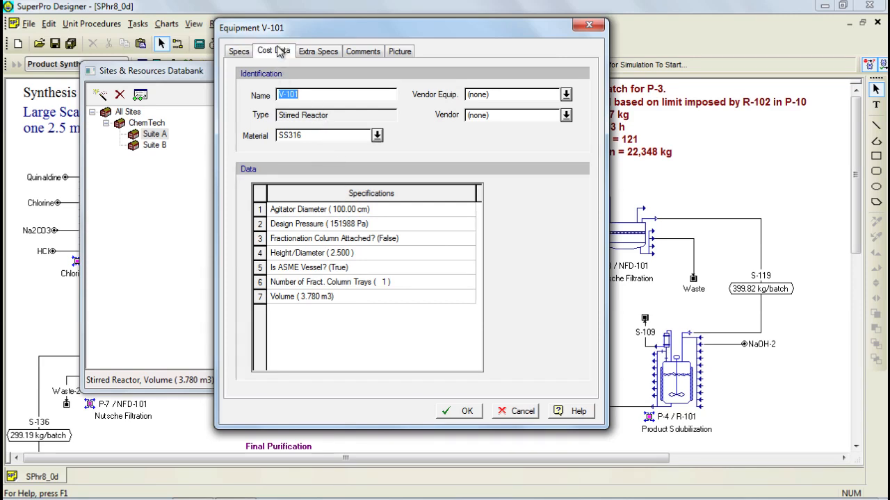
- Review V-101's cost data, then add a spec beside Agitator Type (Titanium) under Extra Specs
left_click(273, 51)
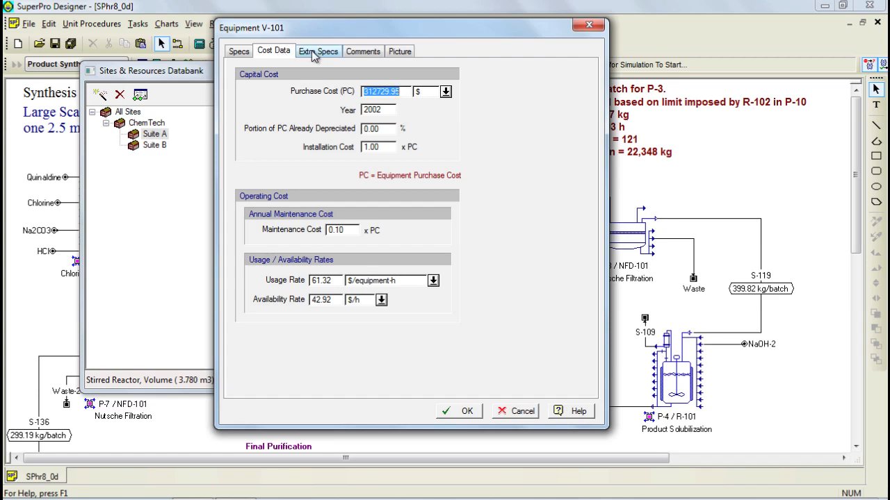
left_click(318, 50)
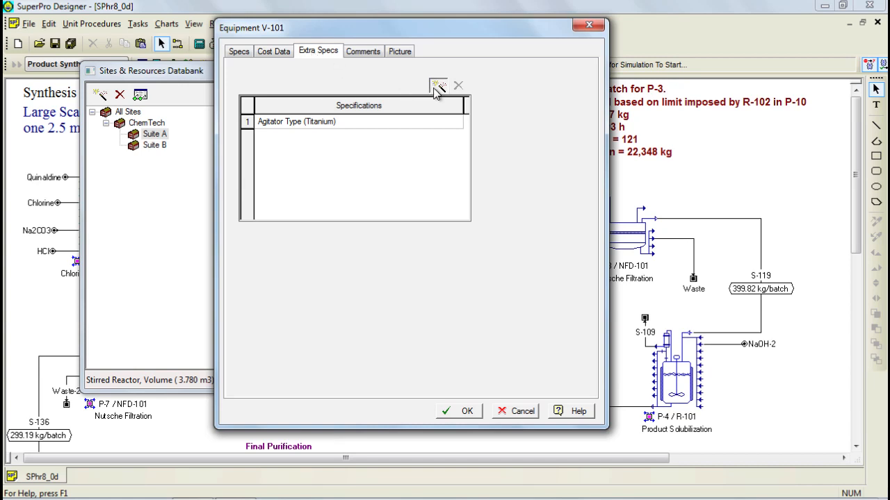
left_click(438, 85)
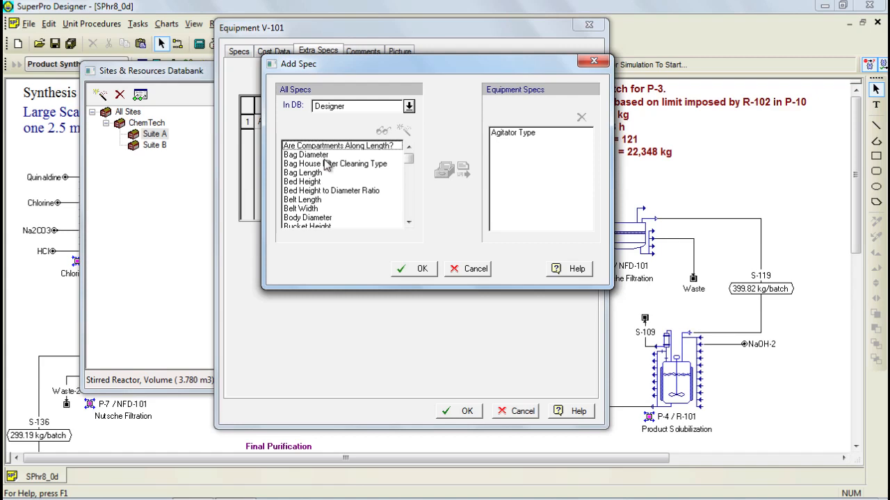
left_click(409, 106)
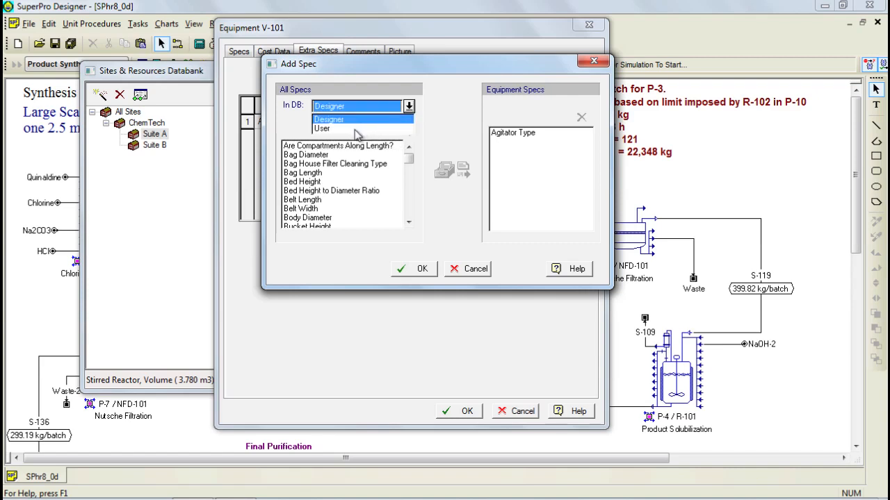
left_click(321, 129)
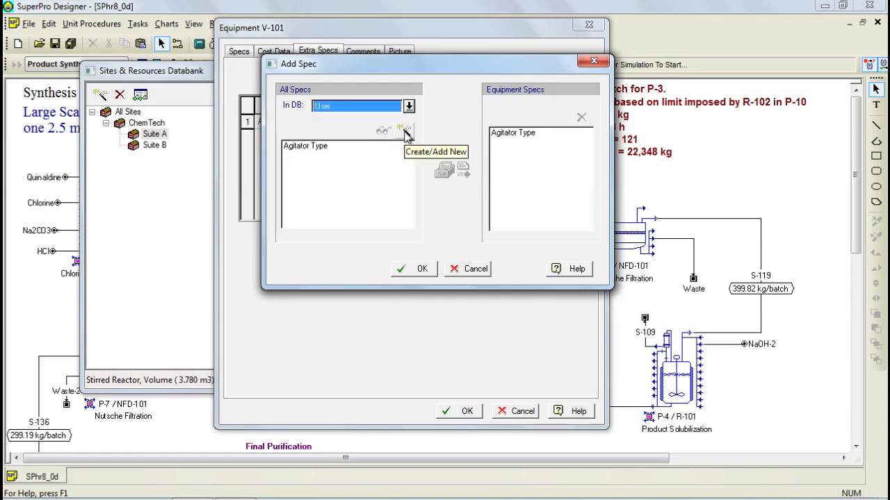
left_click(405, 132)
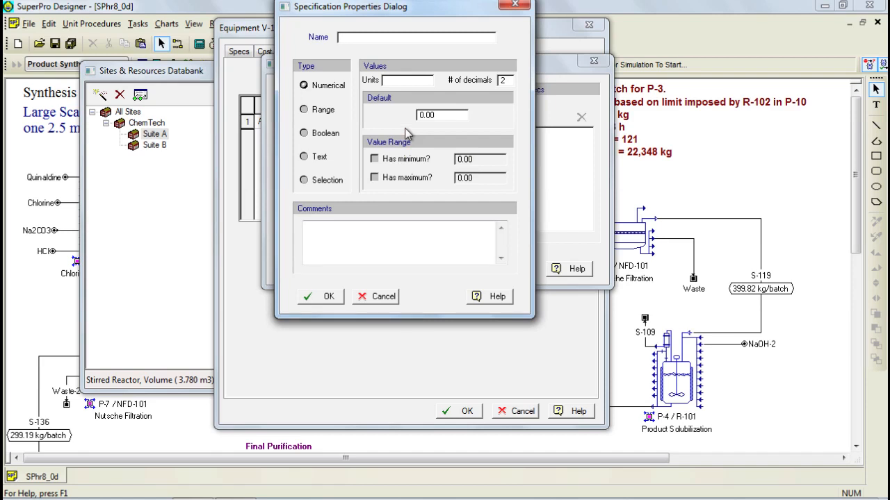
type("Metal")
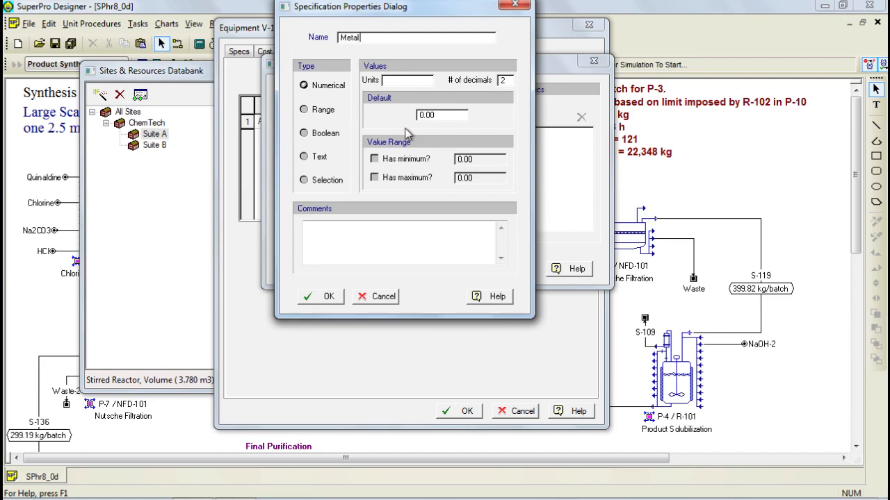
type("Finish")
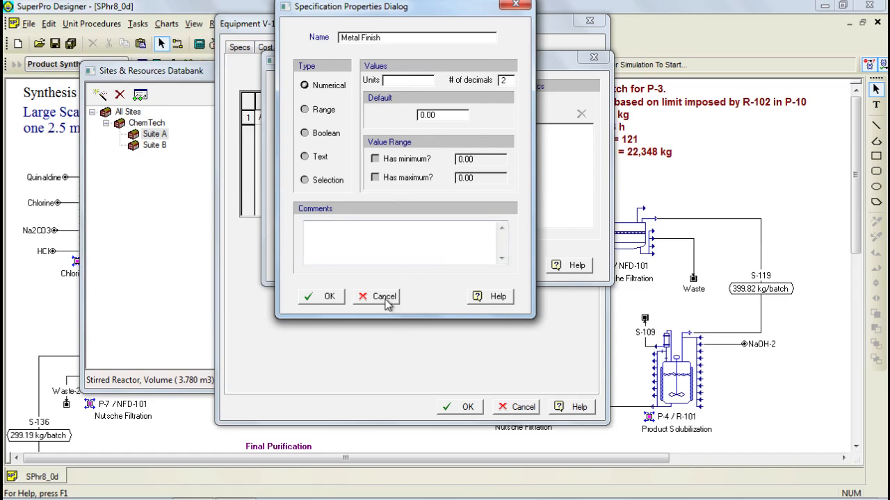
left_click(376, 297)
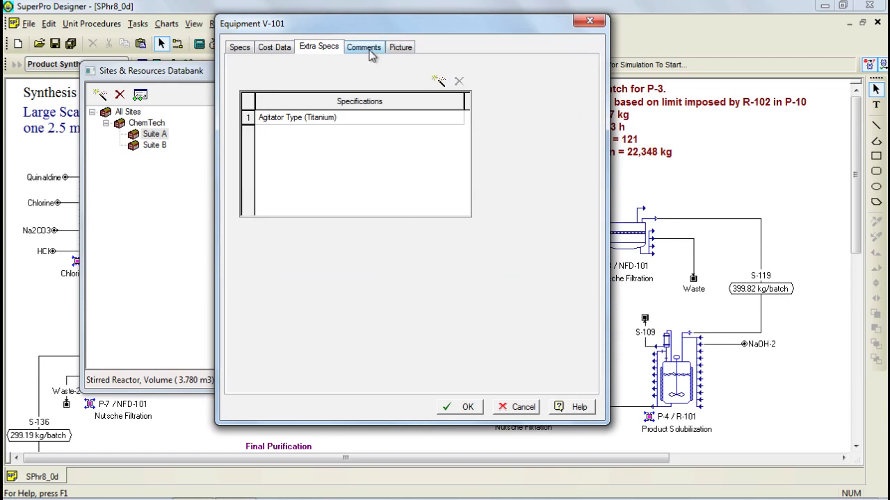
- View V-101's Comments and Picture tabs, then cancel out of its properties
left_click(364, 47)
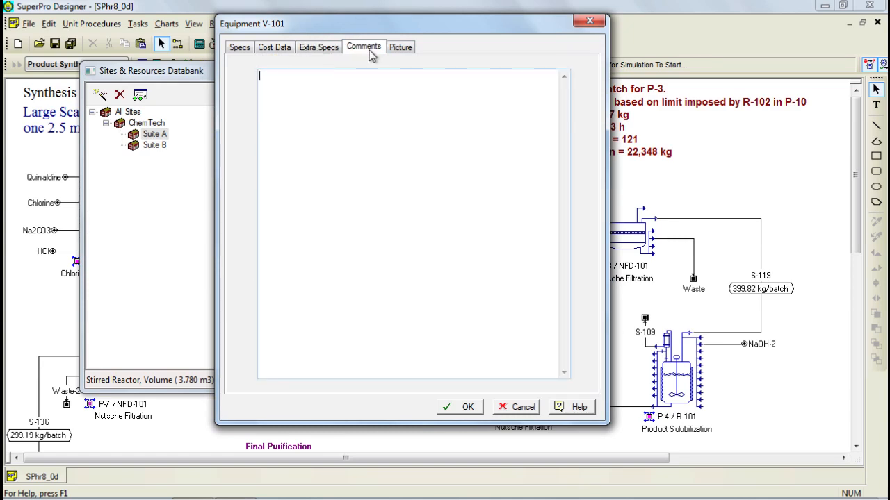
left_click(401, 46)
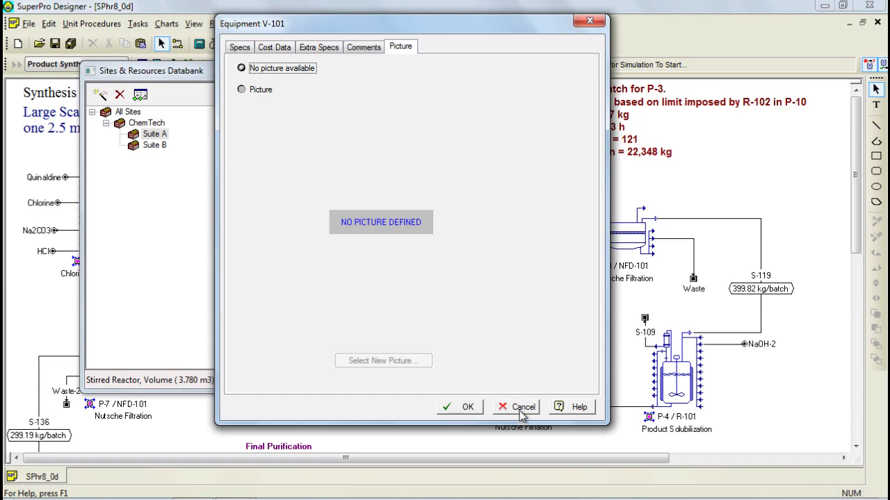
left_click(523, 407)
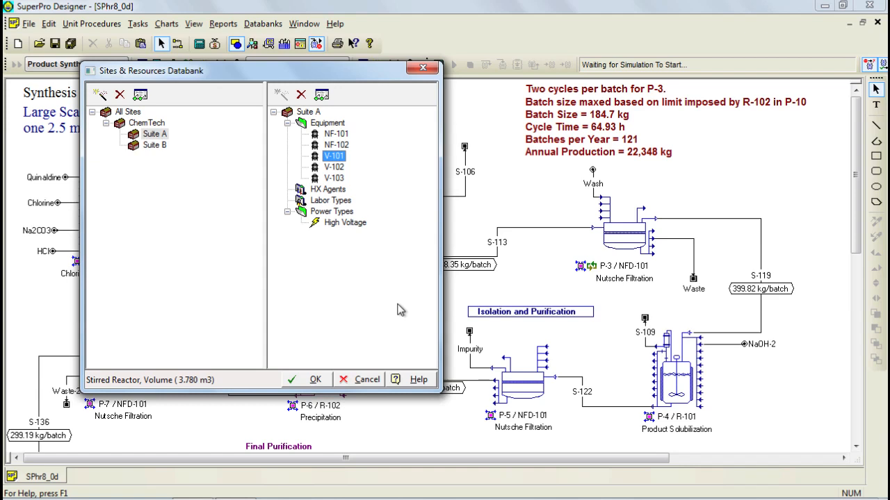
mouse_move(391, 308)
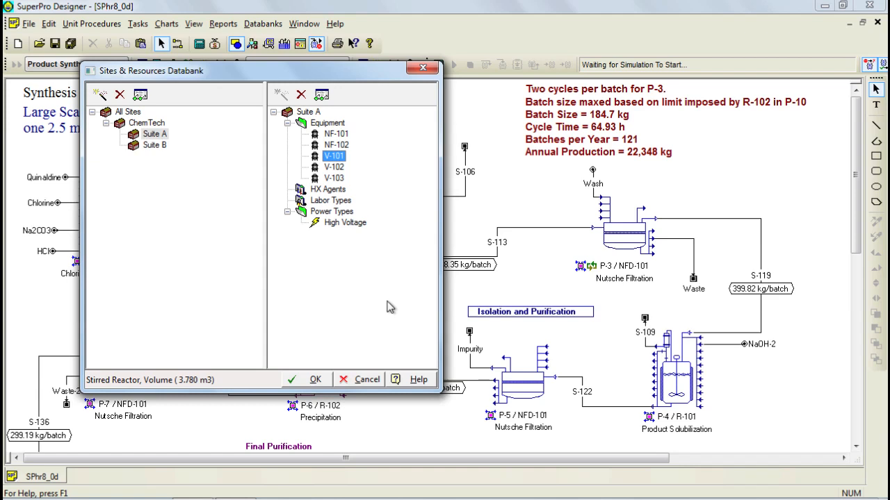
- Review ChemTech's site properties, including Capital Investment and Operating Cost, then cancel
right_click(146, 123)
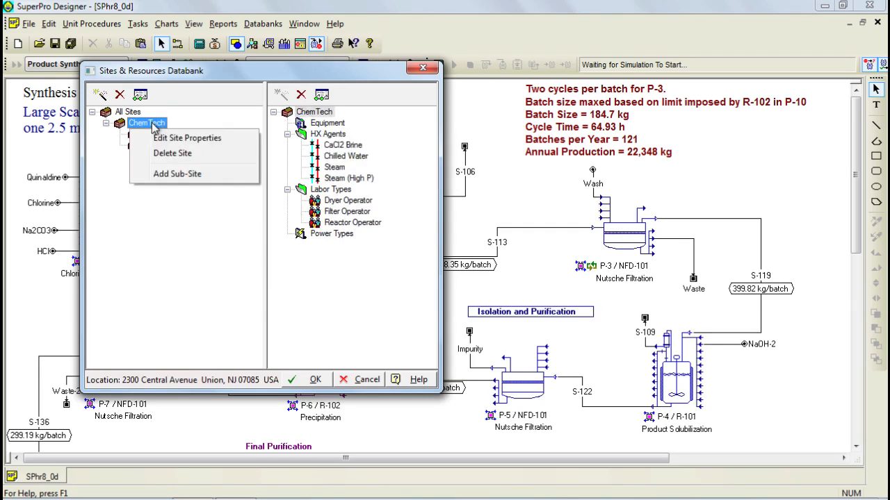
left_click(188, 137)
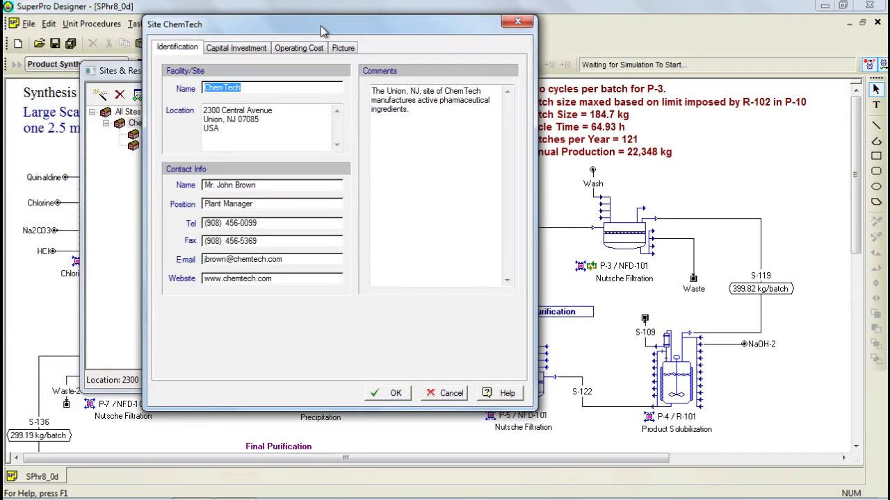
left_click(236, 48)
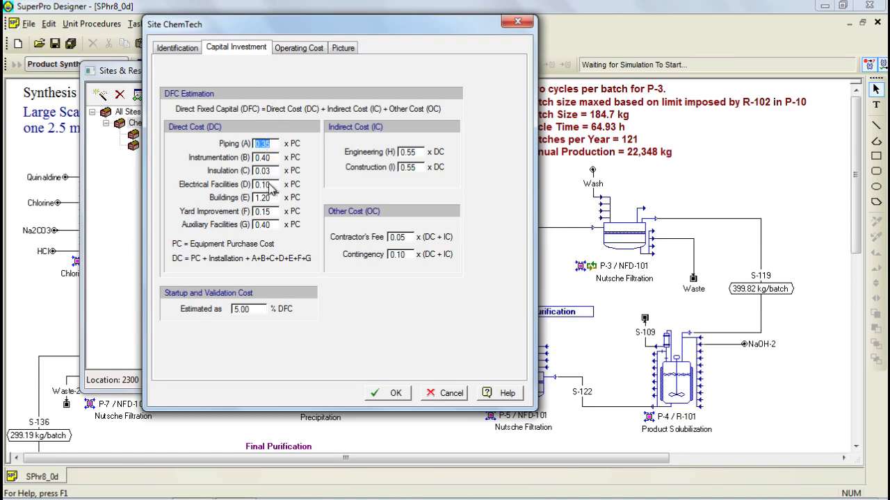
mouse_move(294, 136)
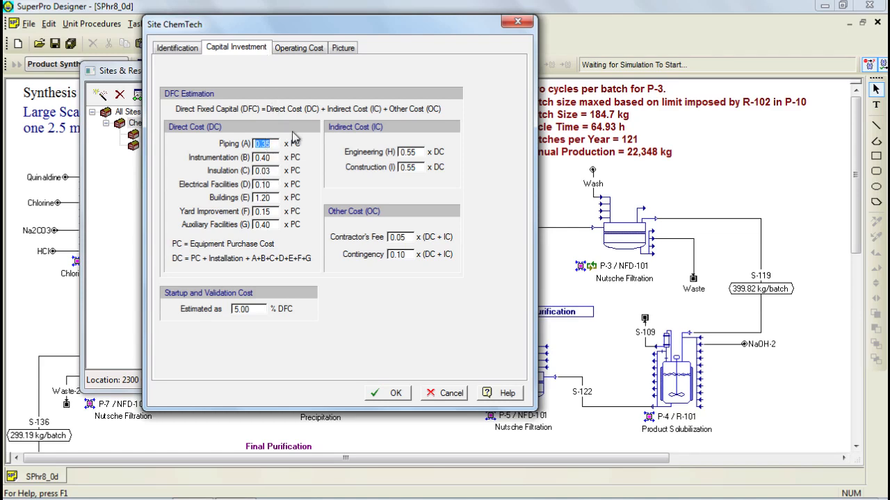
left_click(299, 48)
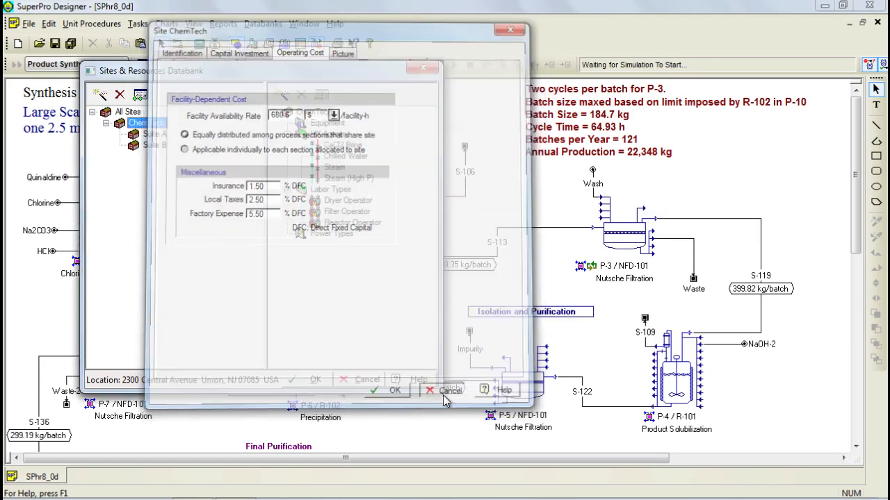
left_click(449, 390)
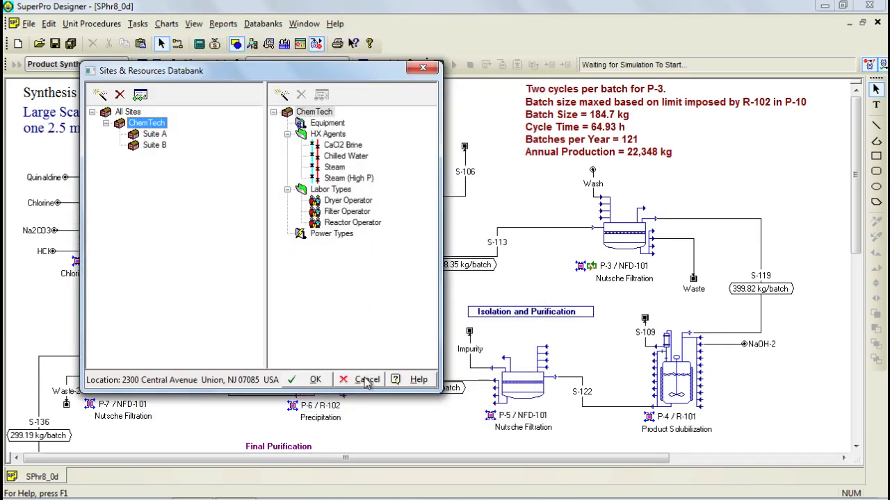
- Browse vendor stirred reactors such as RA-48-300 in the Vendor-Equipment databank, then close it
left_click(367, 379)
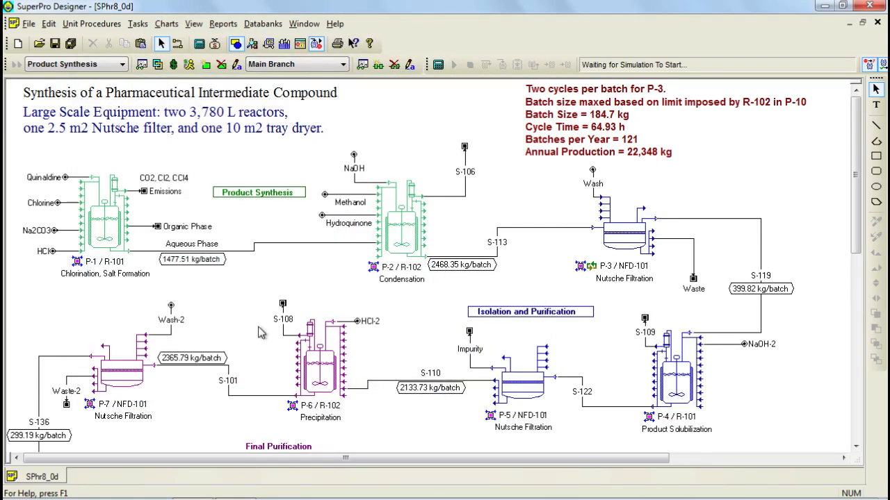
left_click(263, 23)
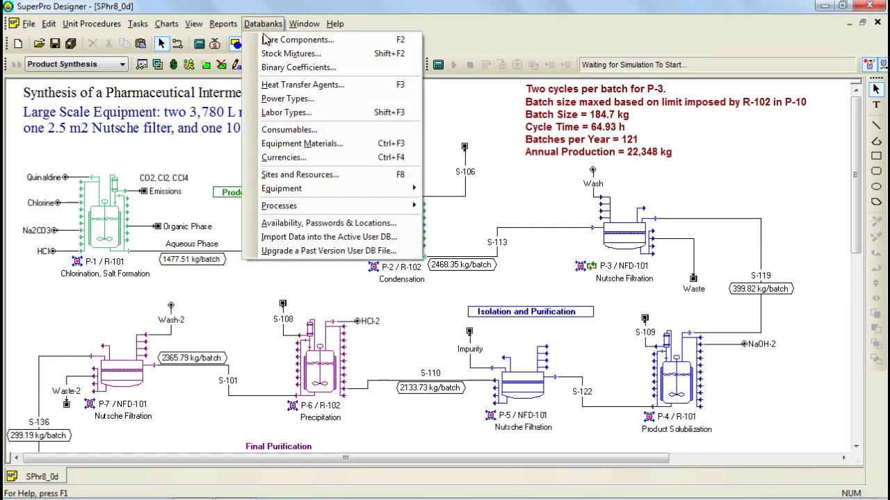
mouse_move(281, 188)
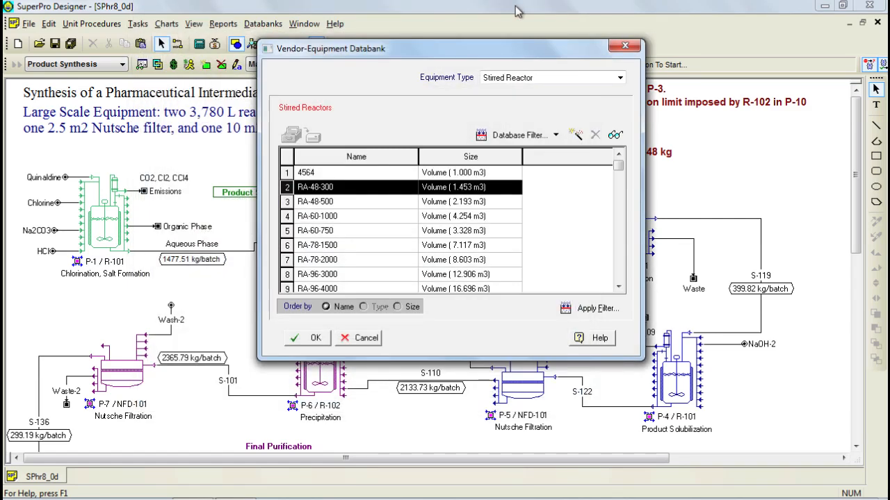
left_click(518, 135)
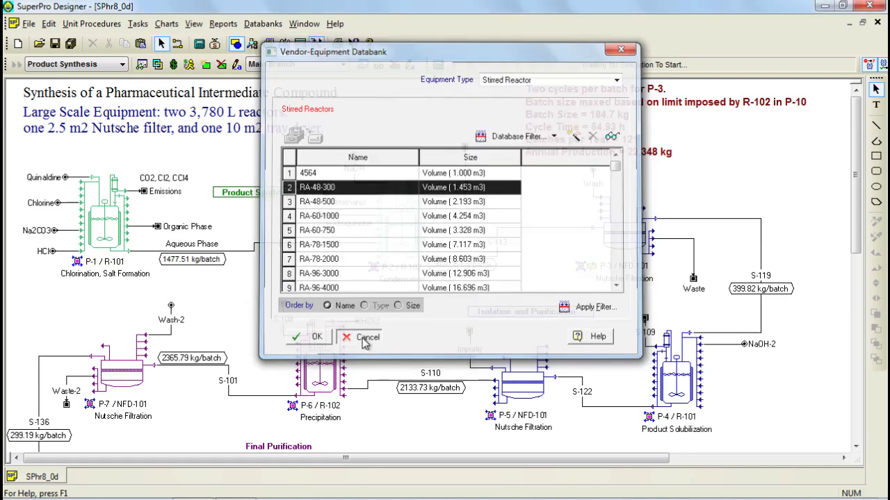
left_click(359, 337)
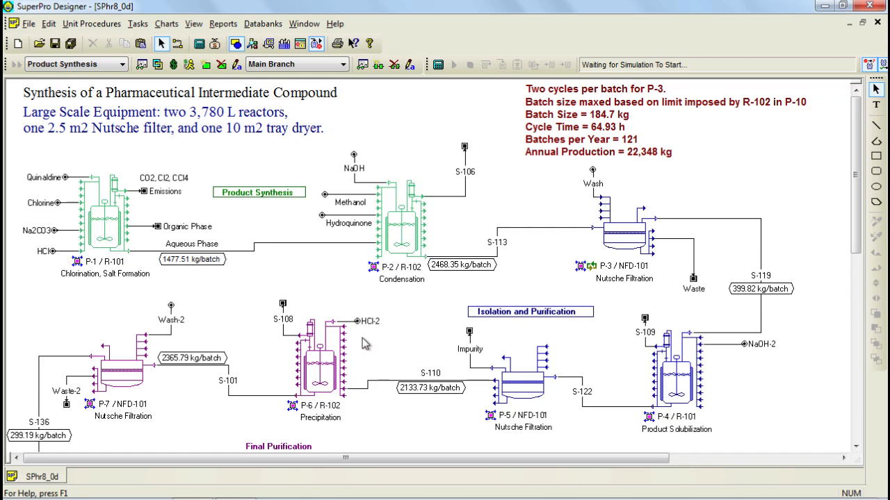
left_click(263, 23)
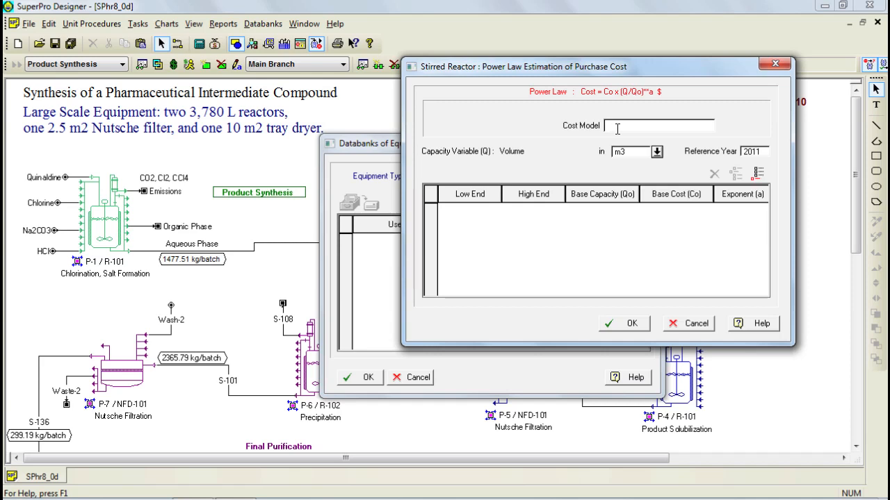
type("Phrma")
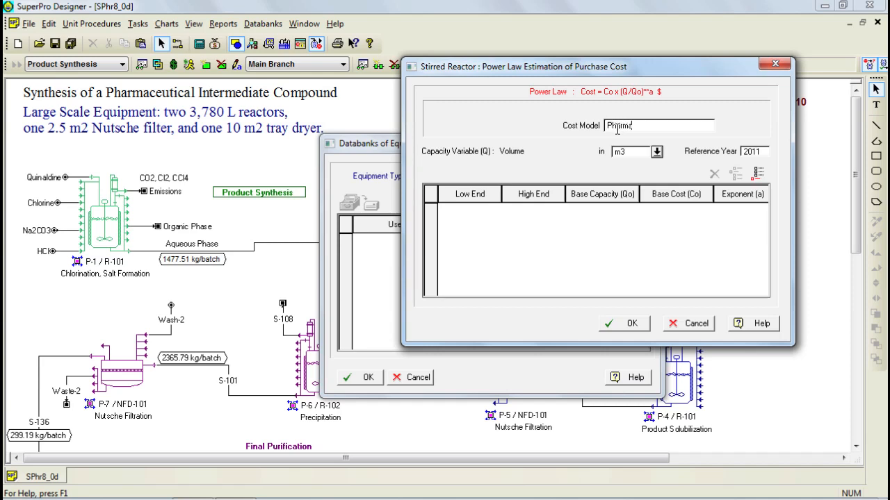
type("Reactors")
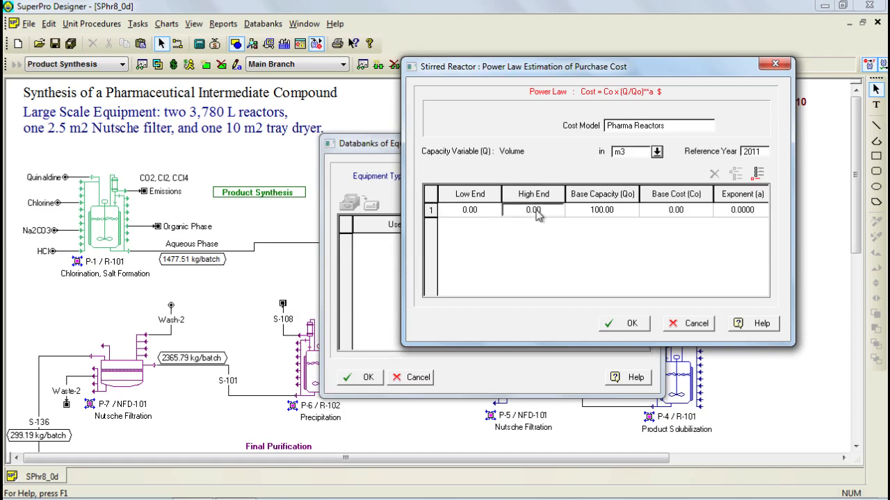
type("5.00")
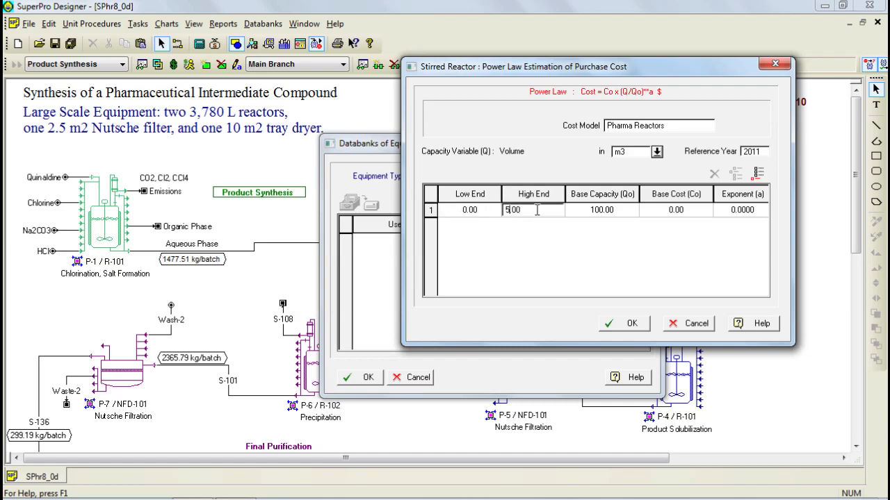
type("5.00")
left_click(602, 209)
type("2")
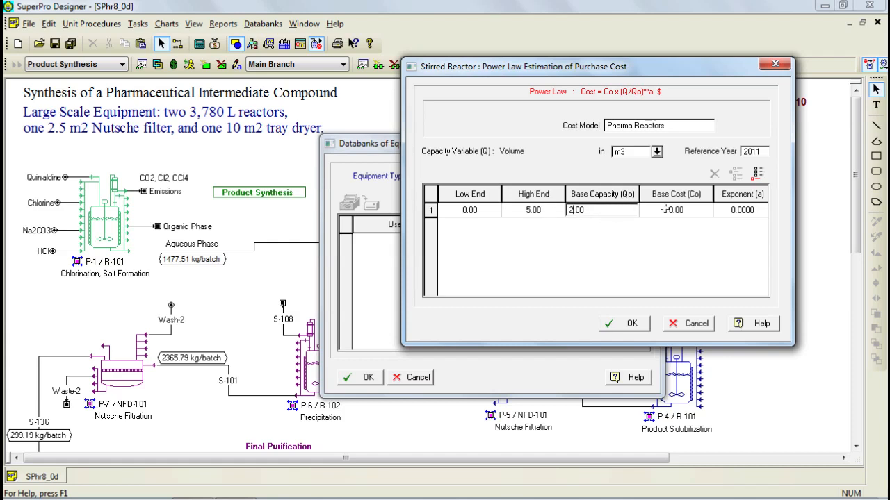
type("150.00")
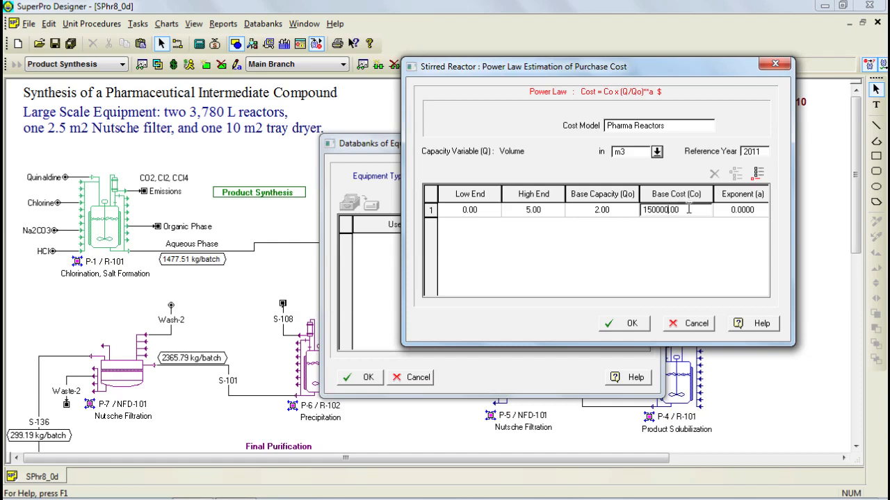
left_click(740, 210)
type("0.5000")
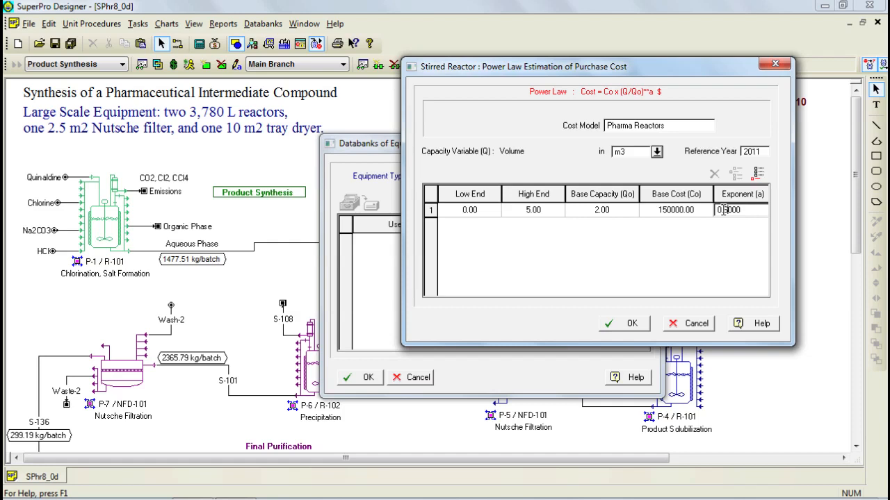
left_click(757, 174)
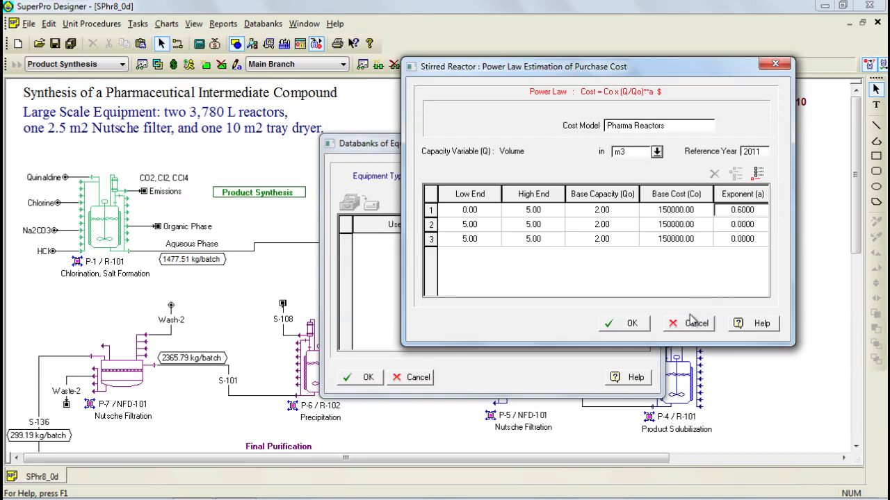
left_click(695, 323)
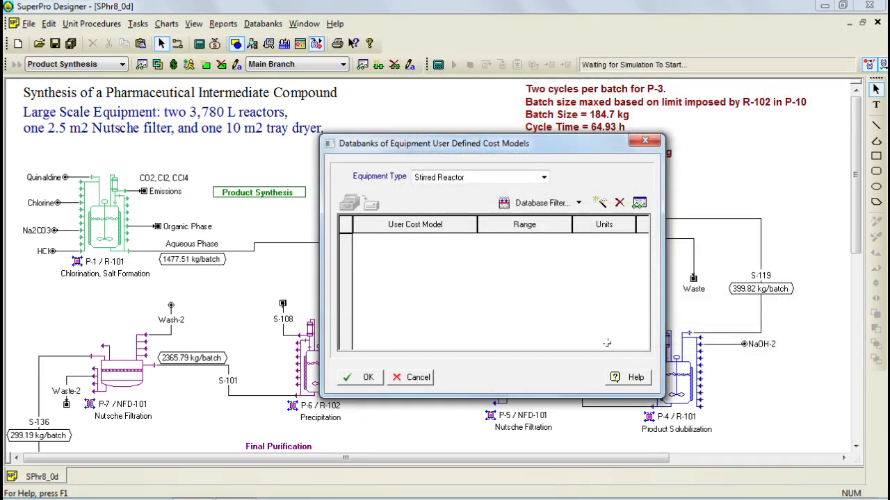
left_click(410, 377)
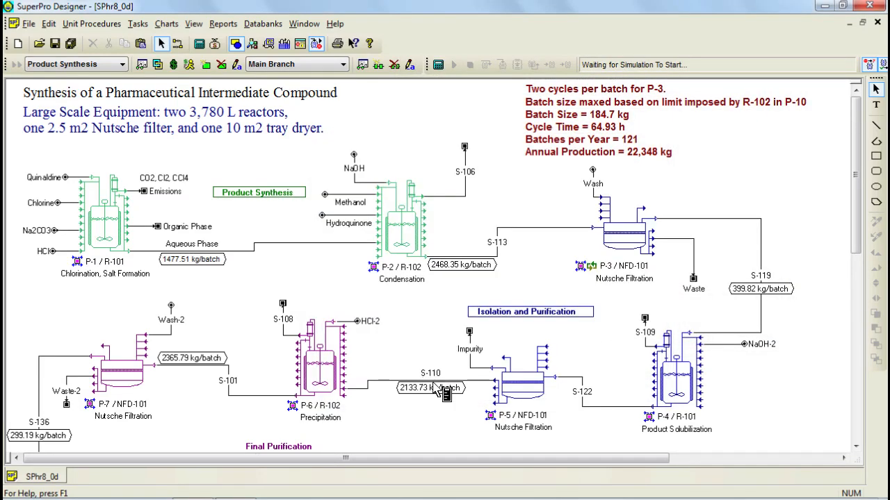